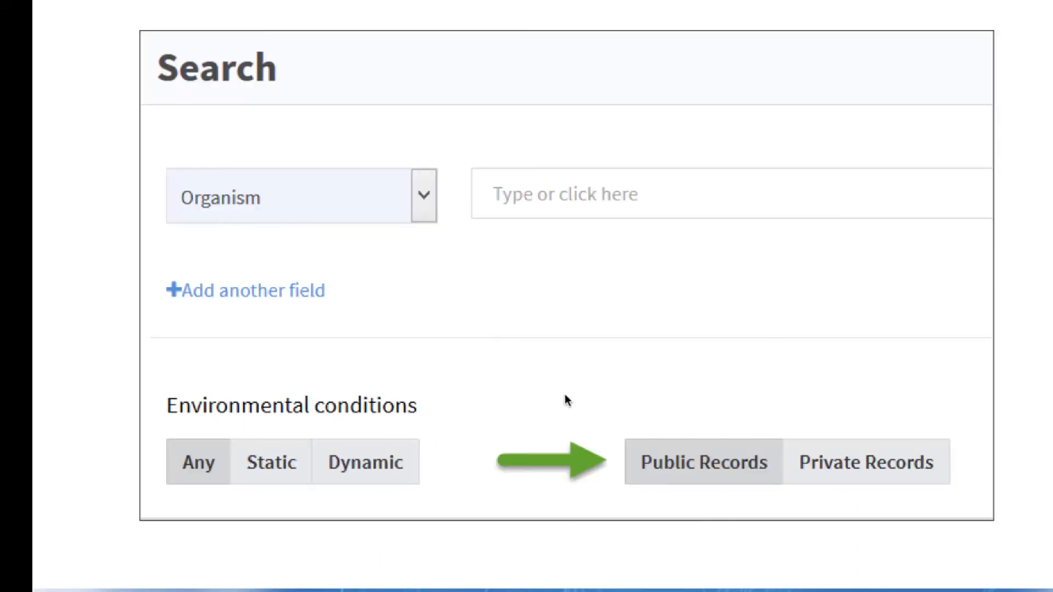
pyautogui.moveTo(771, 496)
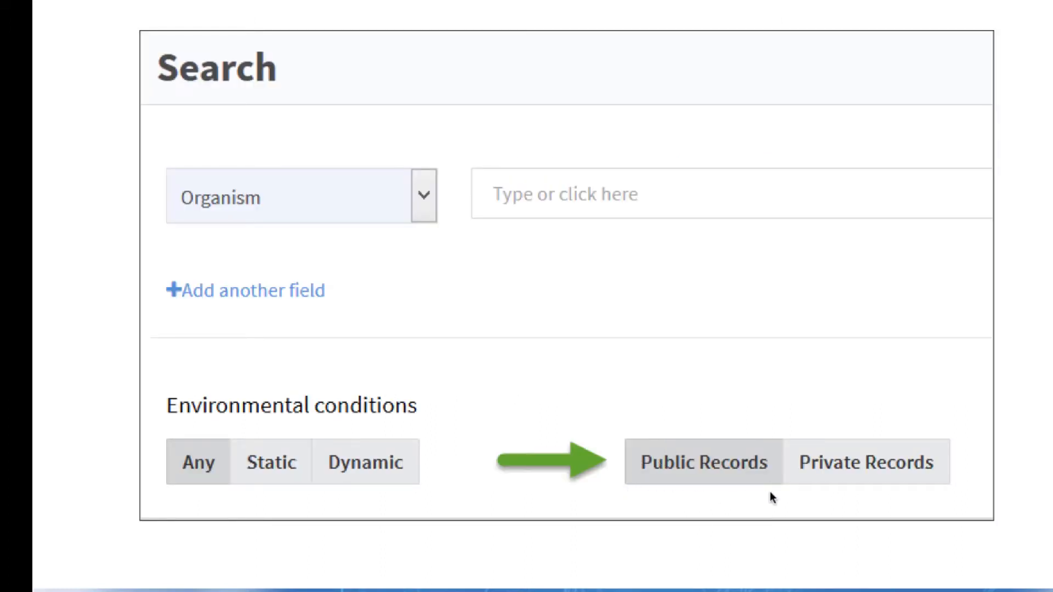
pyautogui.moveTo(931, 500)
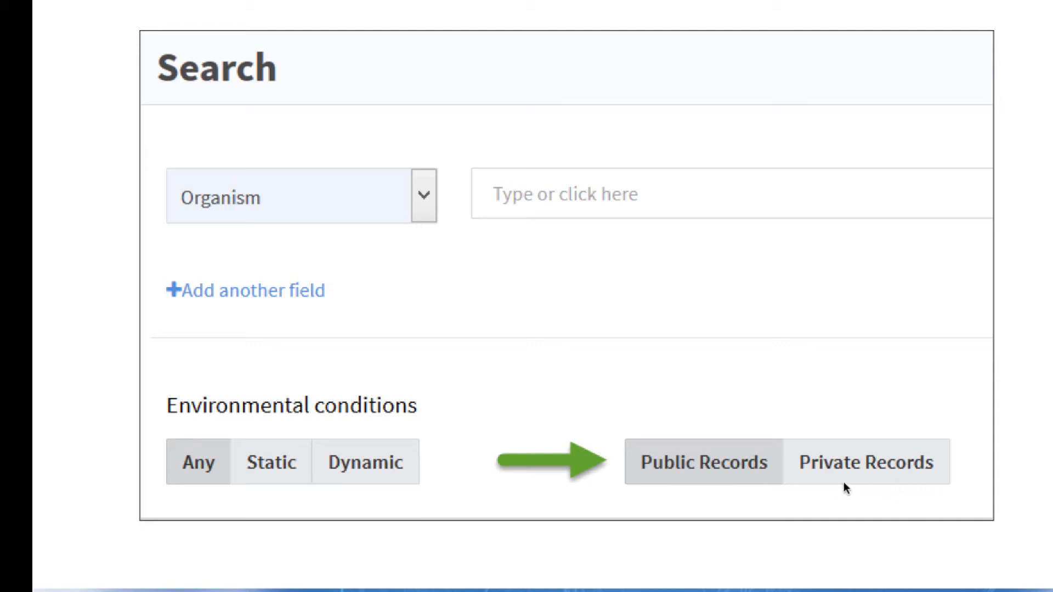
pyautogui.moveTo(893, 493)
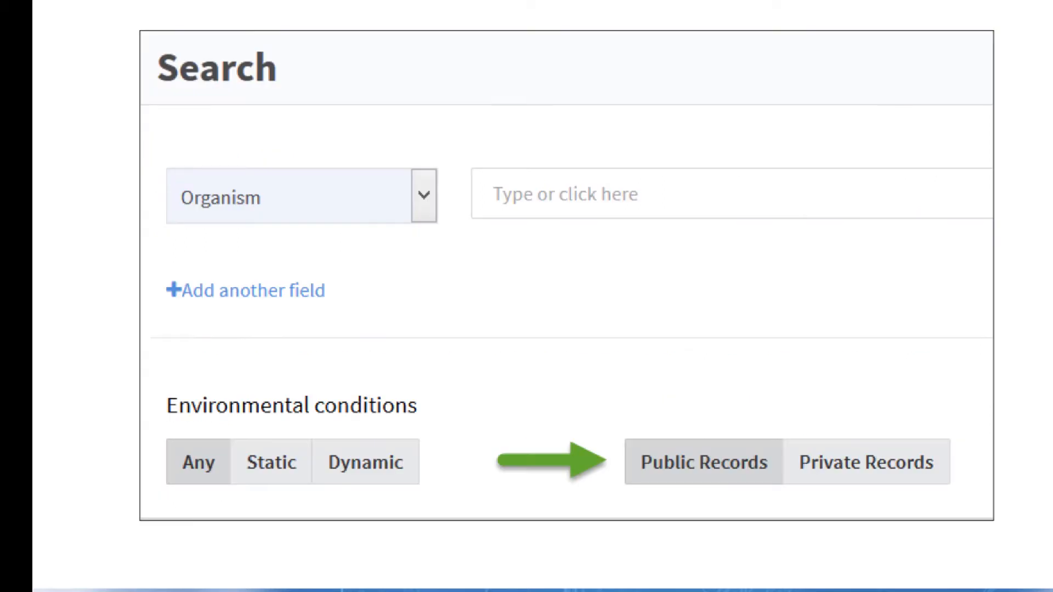
pyautogui.moveTo(597, 507)
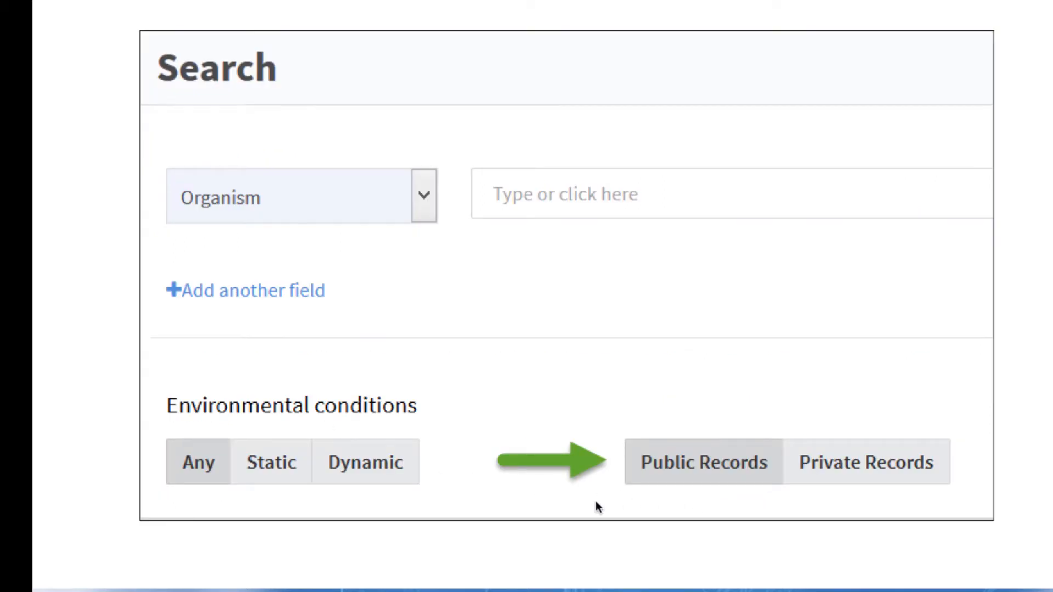
pyautogui.moveTo(755, 501)
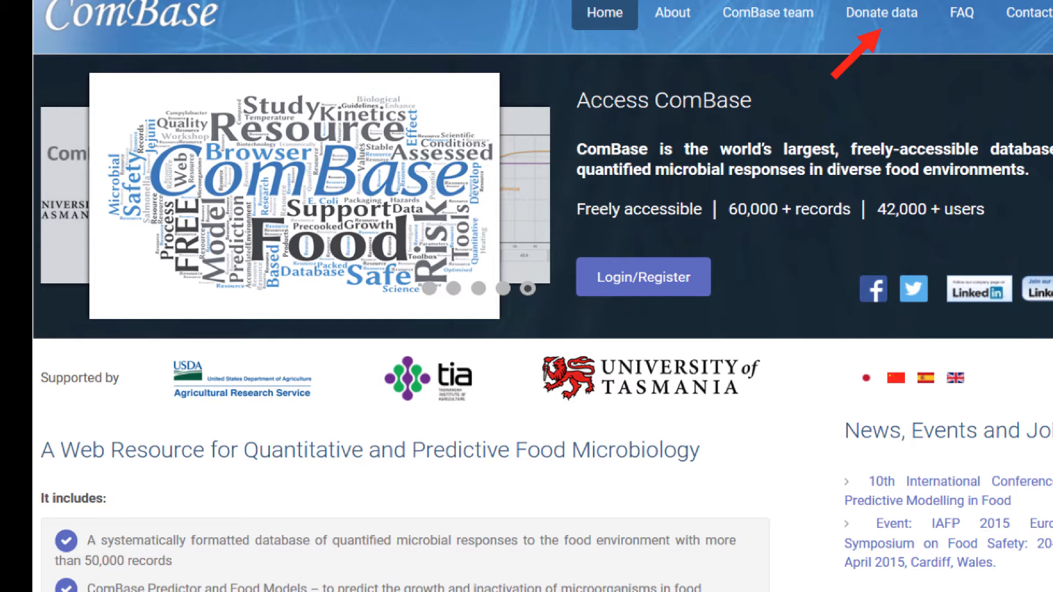
pyautogui.moveTo(878, 32)
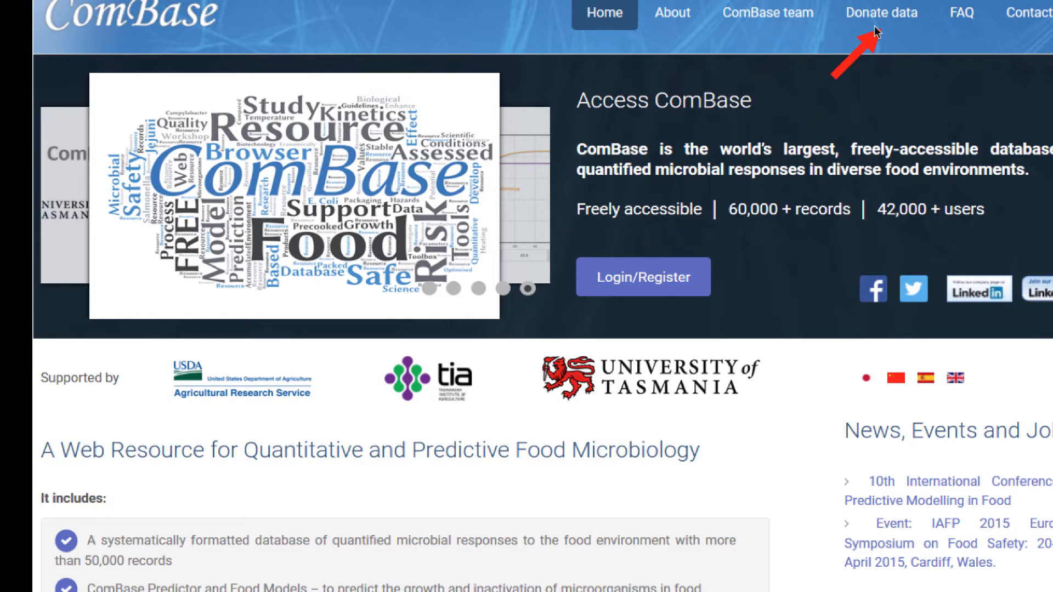
pyautogui.moveTo(913, 35)
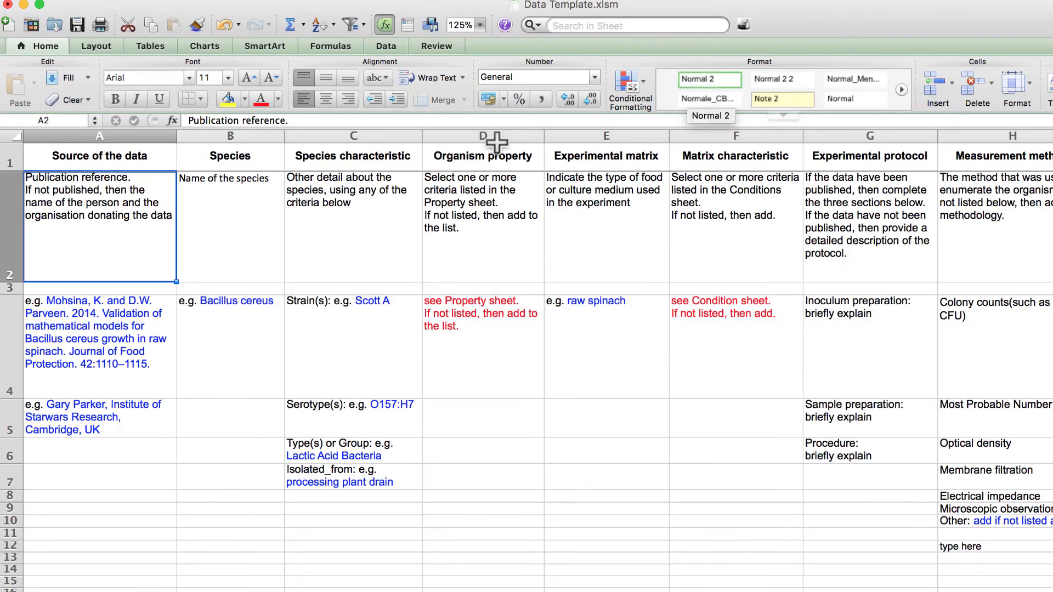
pyautogui.moveTo(139, 541)
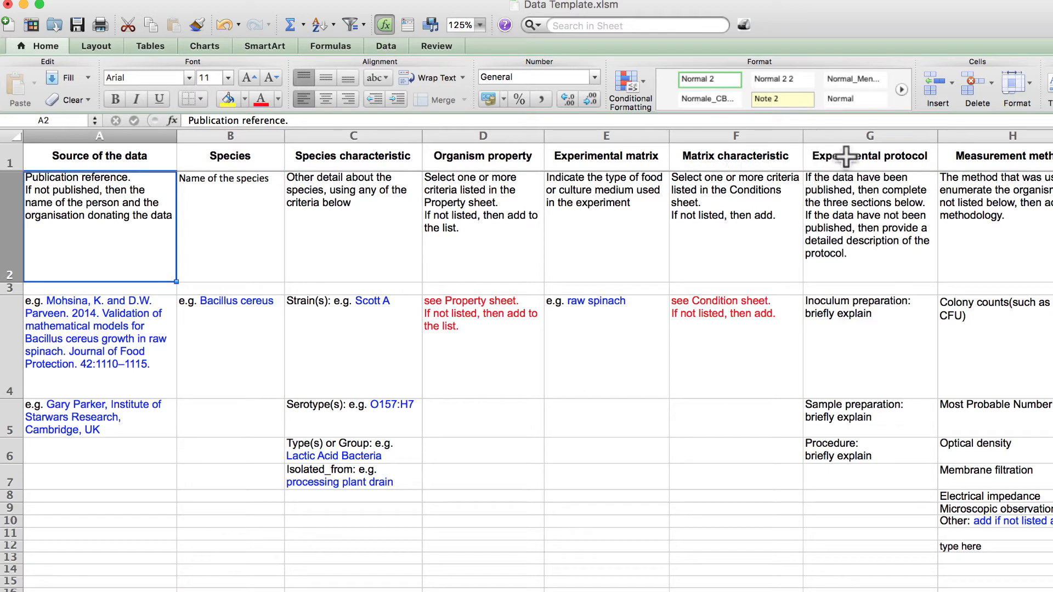
pyautogui.moveTo(104, 232)
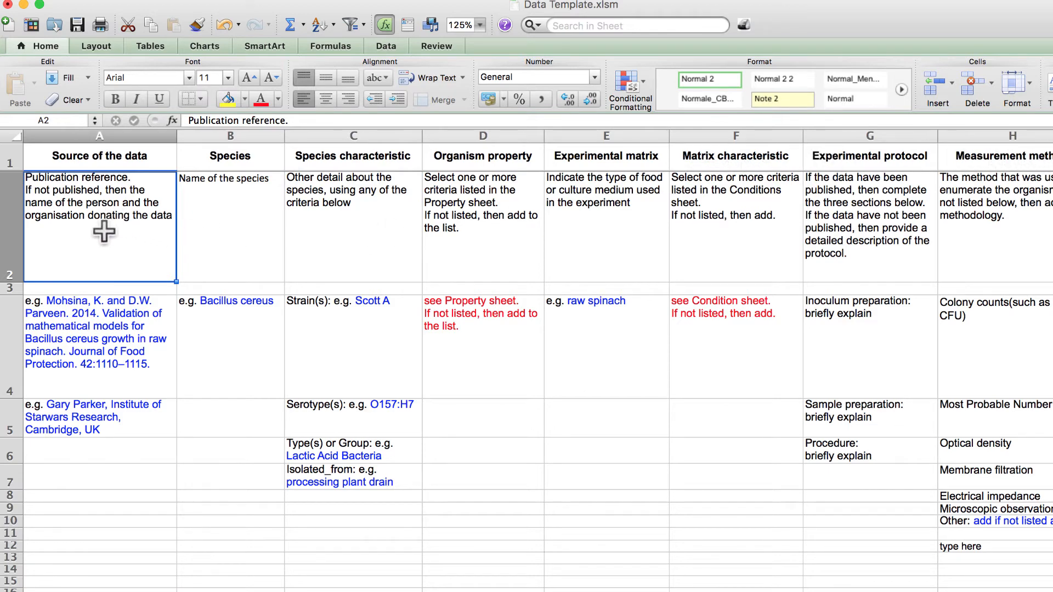
pyautogui.moveTo(95, 250)
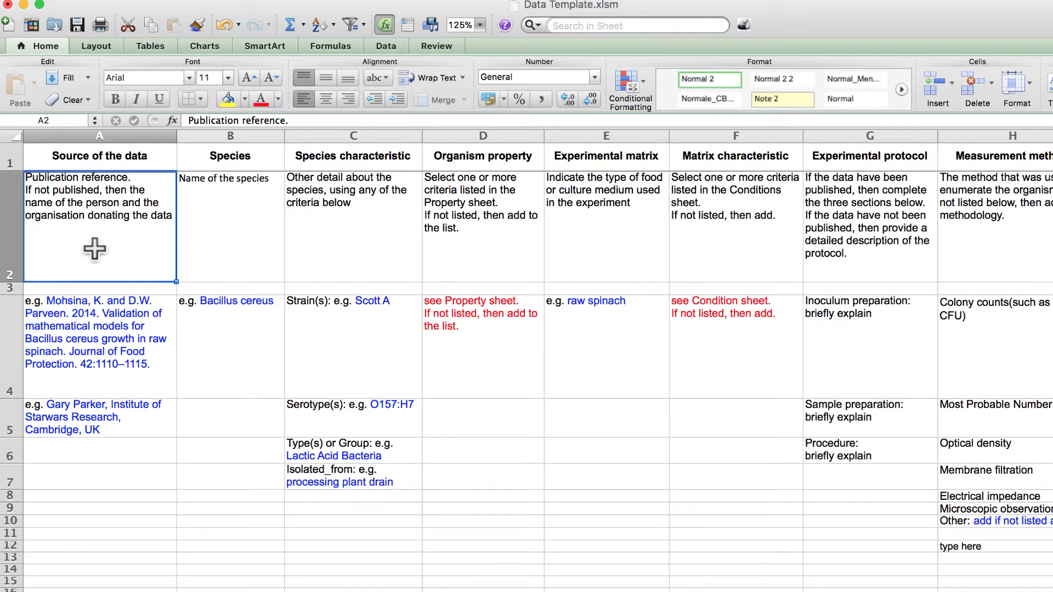
# Review the example publication reference and donor organisation, then move to the Species column description.
pyautogui.click(95, 346)
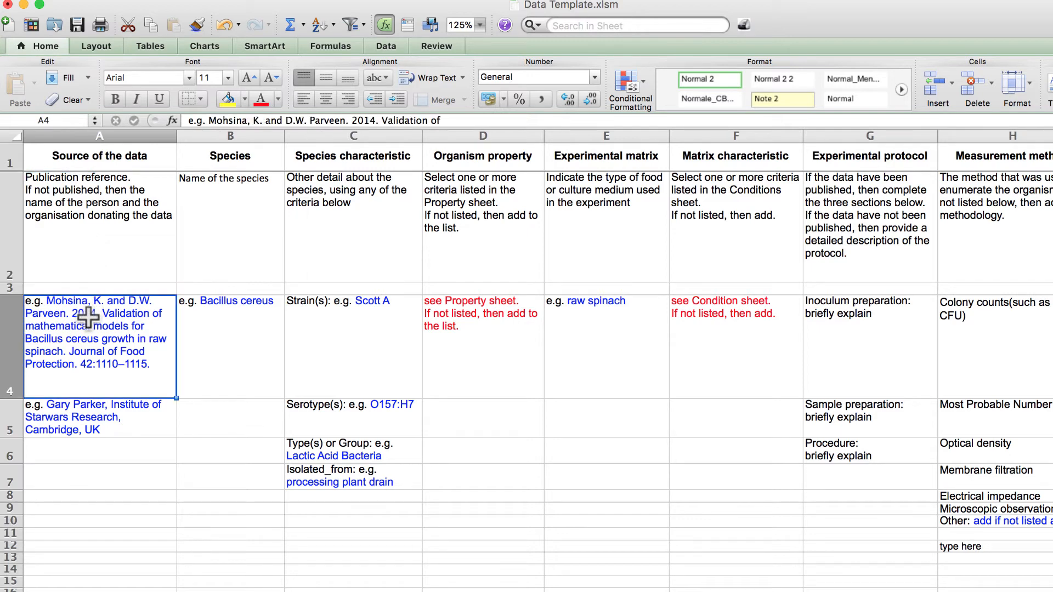
pyautogui.moveTo(109, 380)
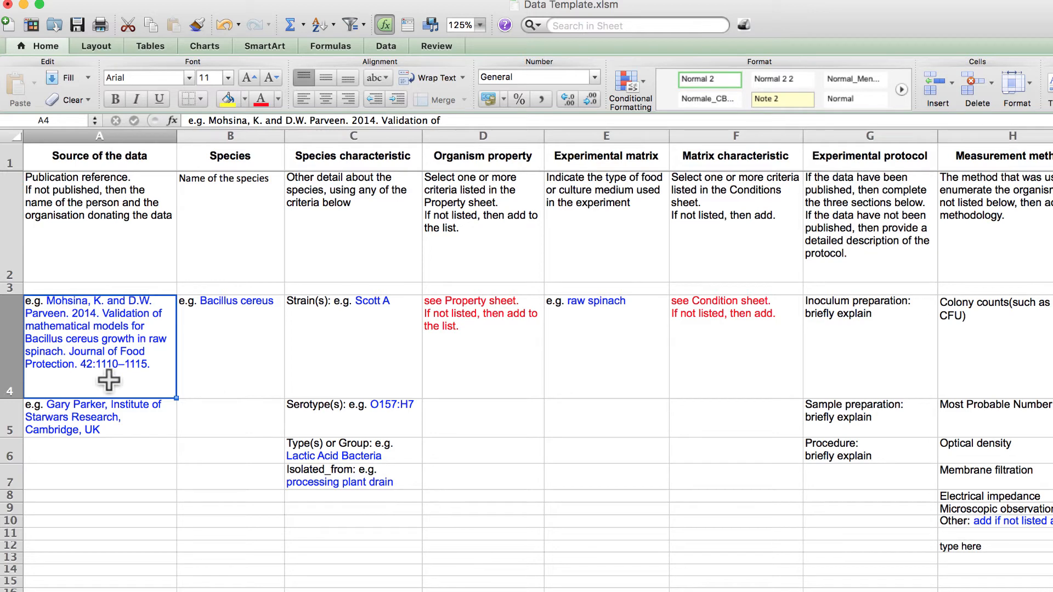
pyautogui.moveTo(101, 414)
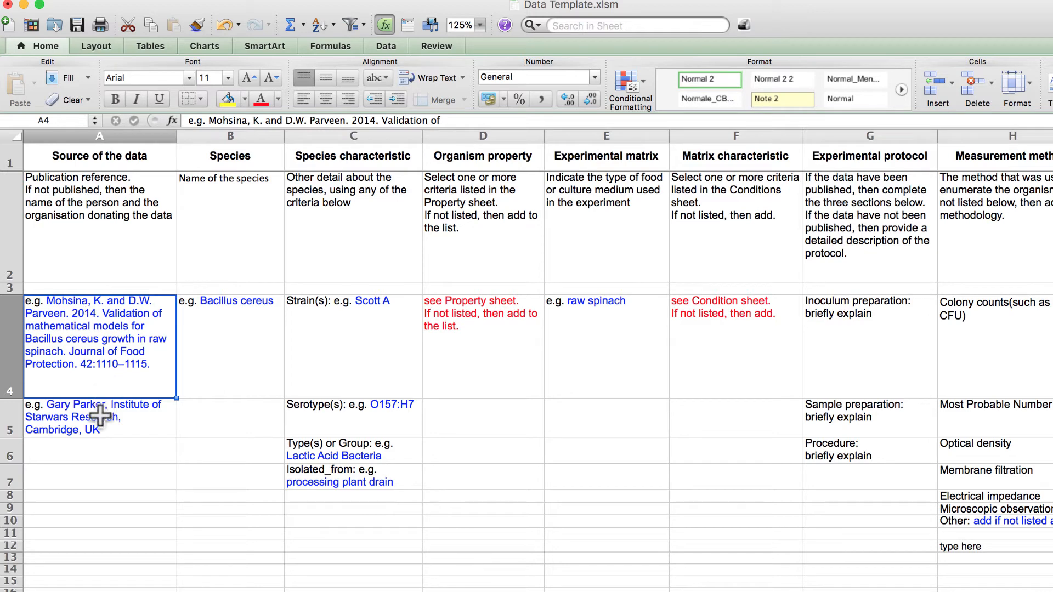
pyautogui.click(100, 417)
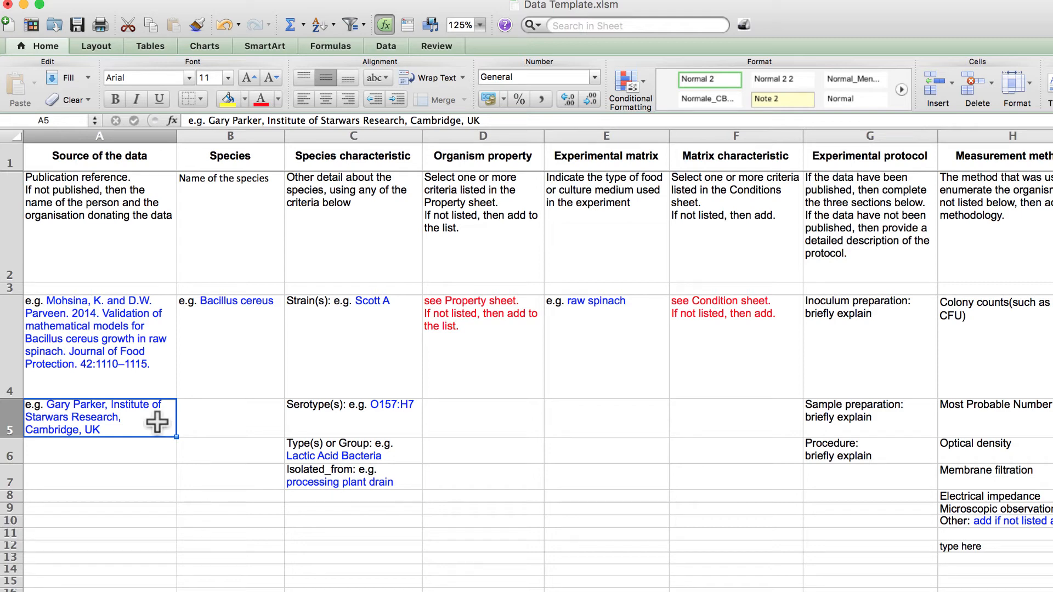
pyautogui.moveTo(62, 379)
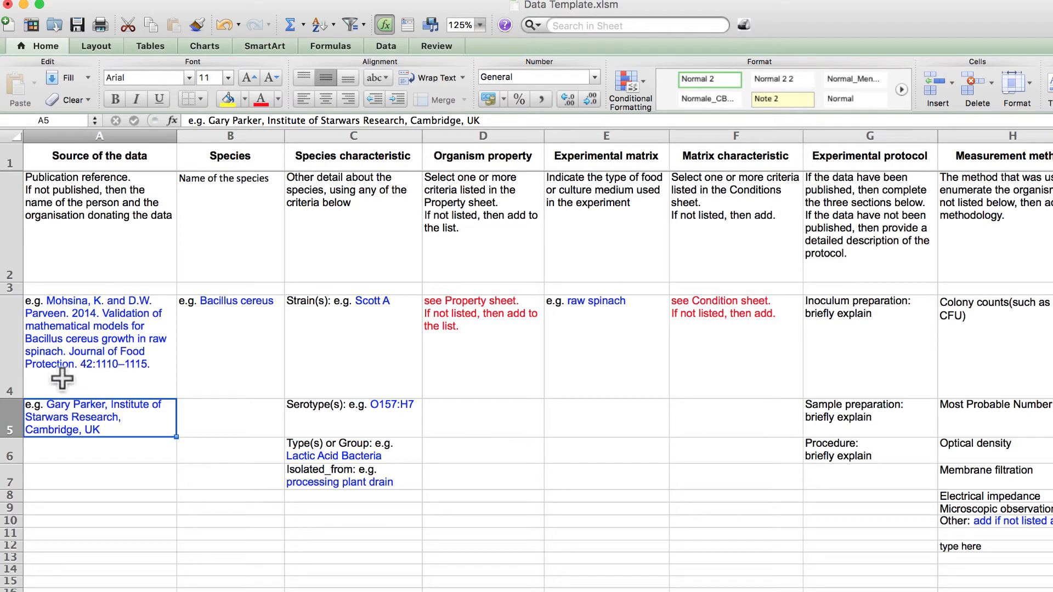
pyautogui.moveTo(80, 316)
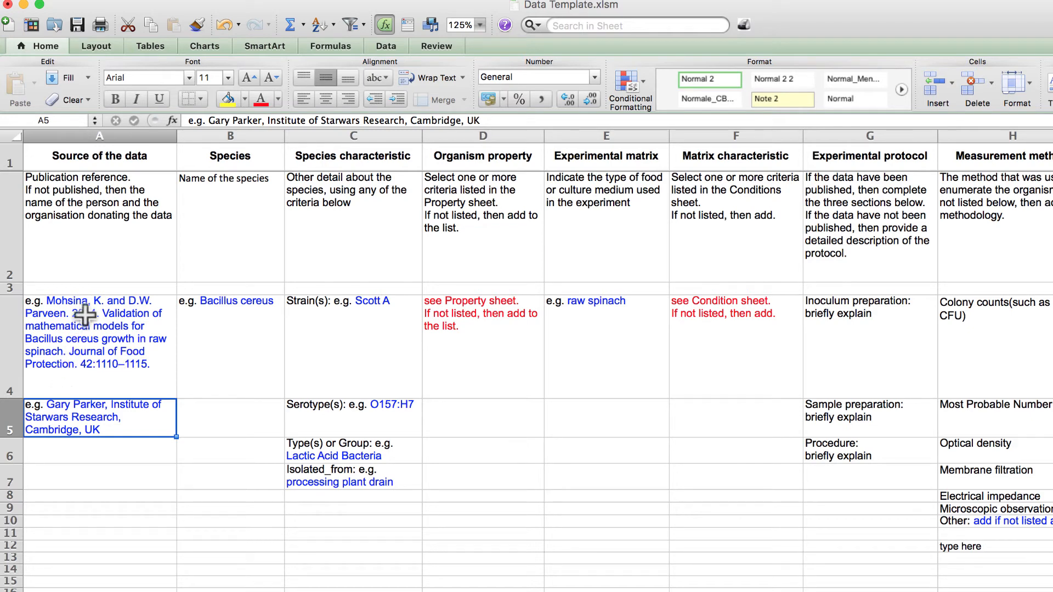
pyautogui.moveTo(216, 217)
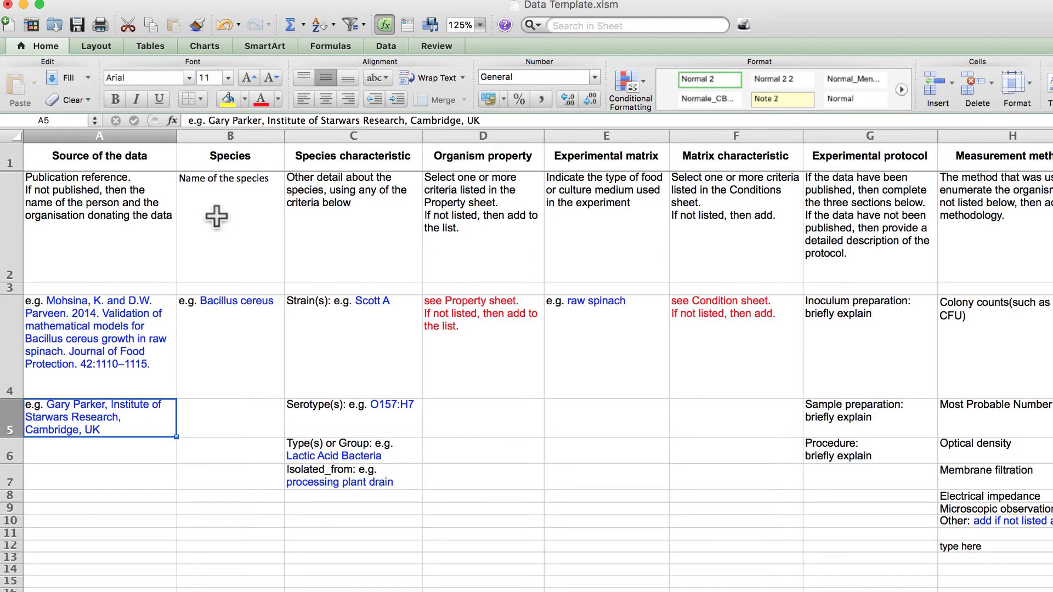
pyautogui.click(229, 226)
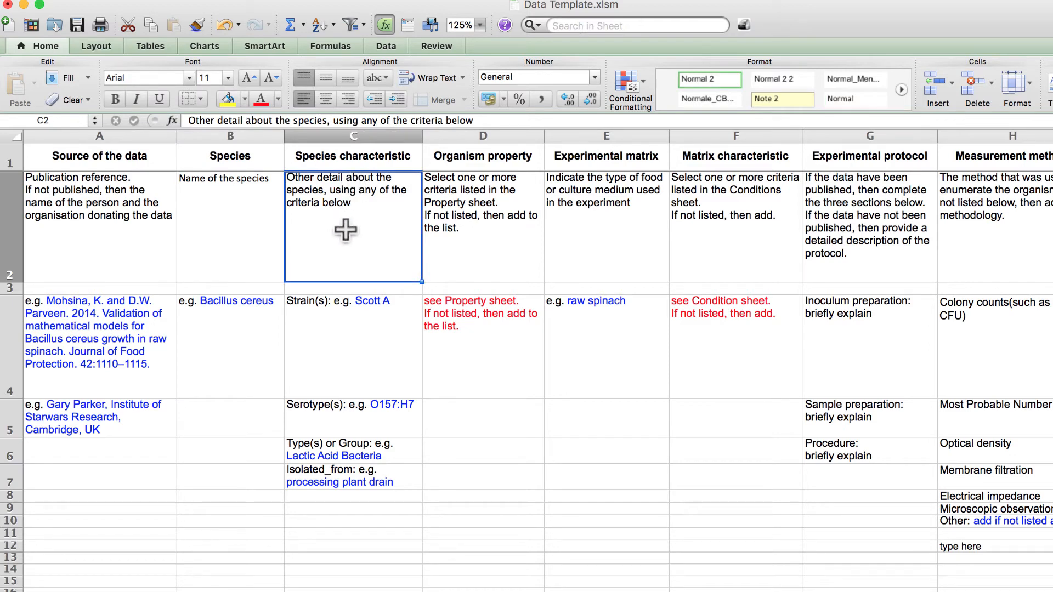
pyautogui.moveTo(340, 264)
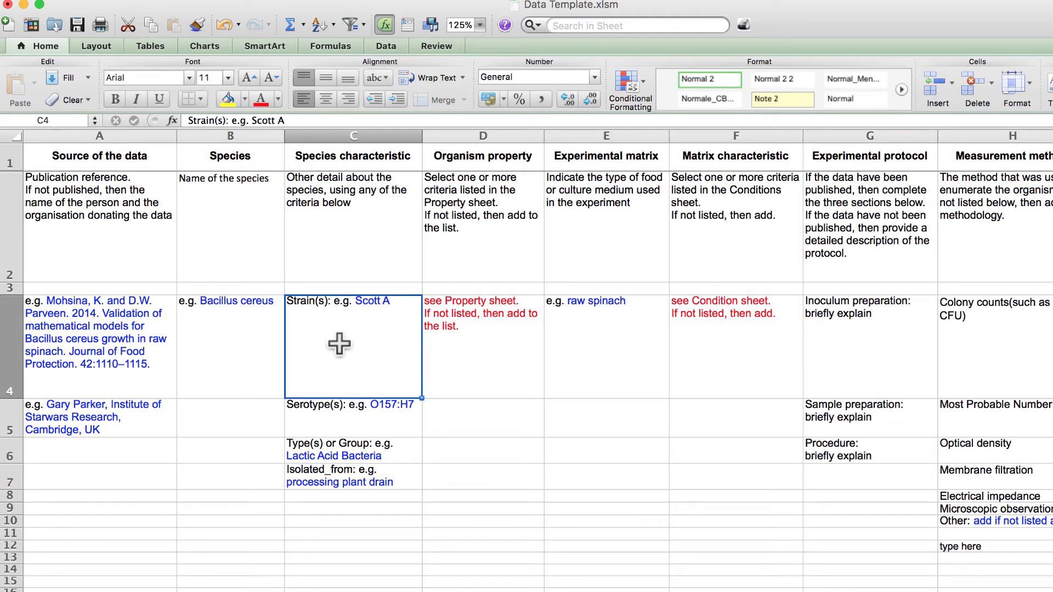
# Inspect the Serotype, Type/Group and Isolated_from examples, then the Organism property instructions in D2.
pyautogui.click(324, 417)
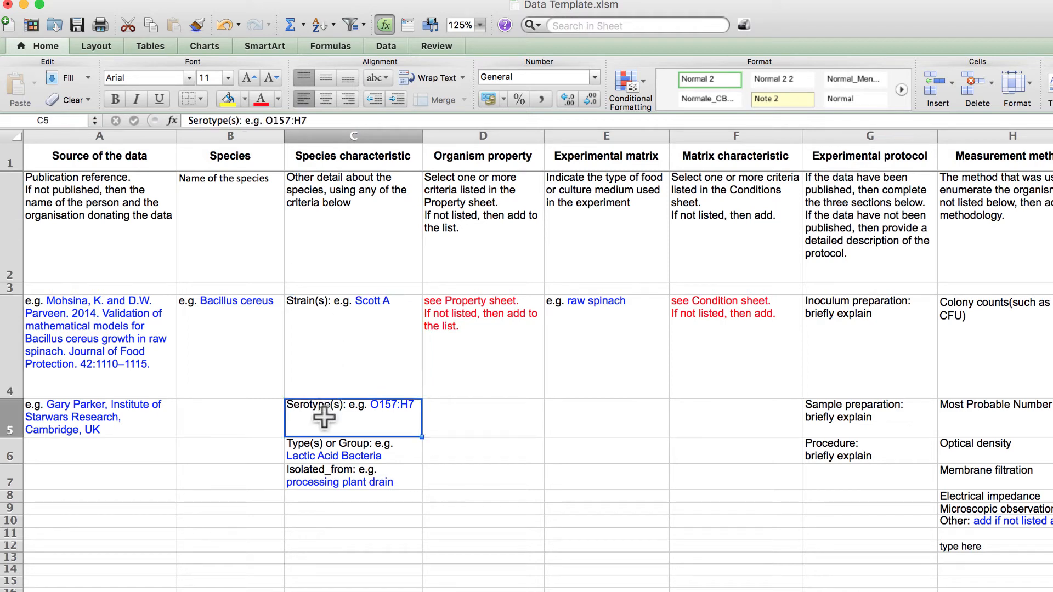
pyautogui.click(326, 449)
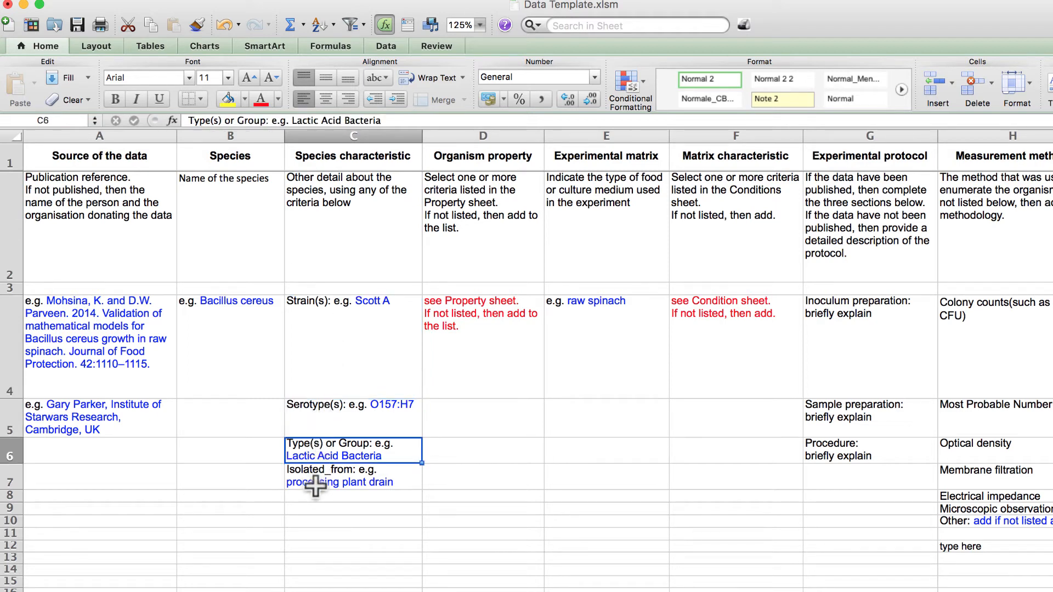
pyautogui.click(353, 478)
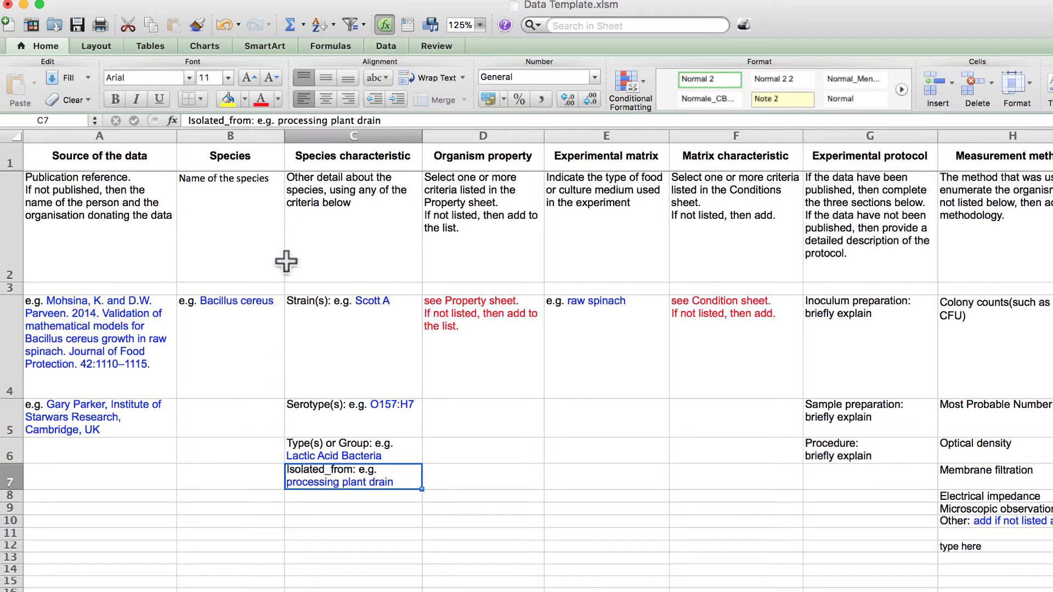
pyautogui.moveTo(317, 519)
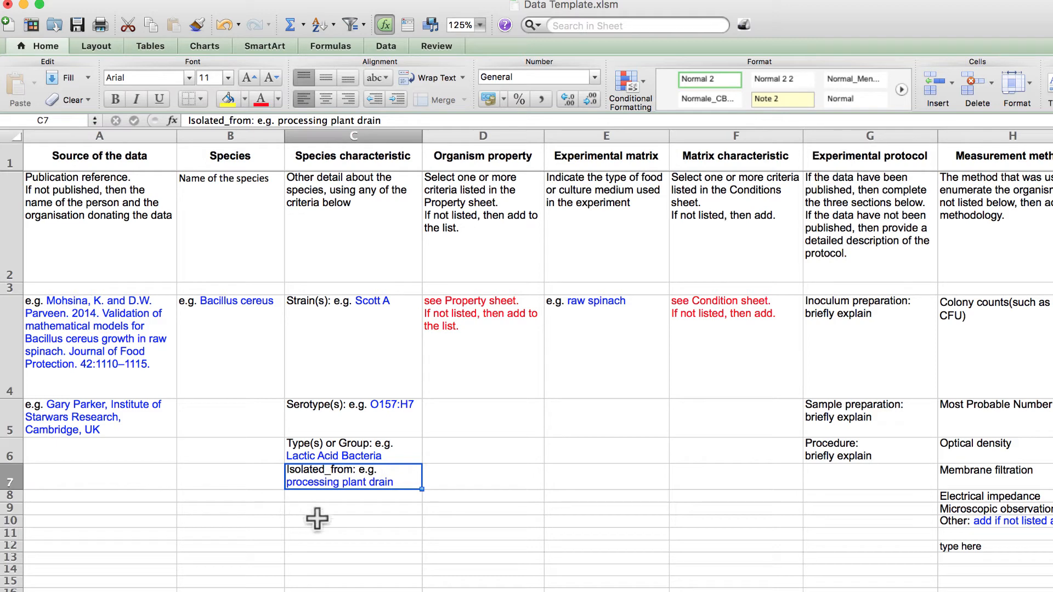
pyautogui.click(482, 225)
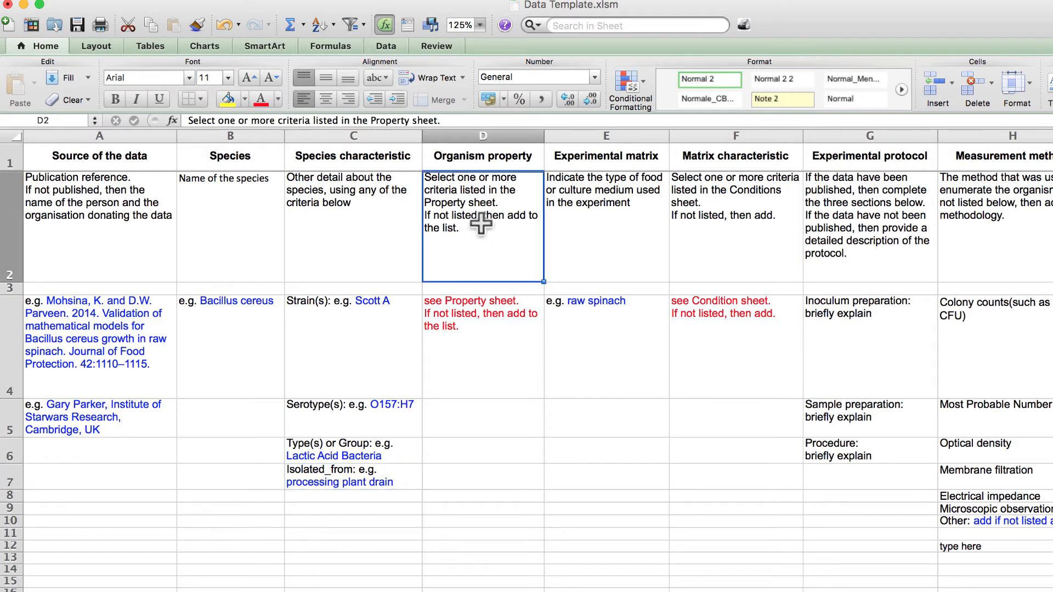
pyautogui.moveTo(474, 250)
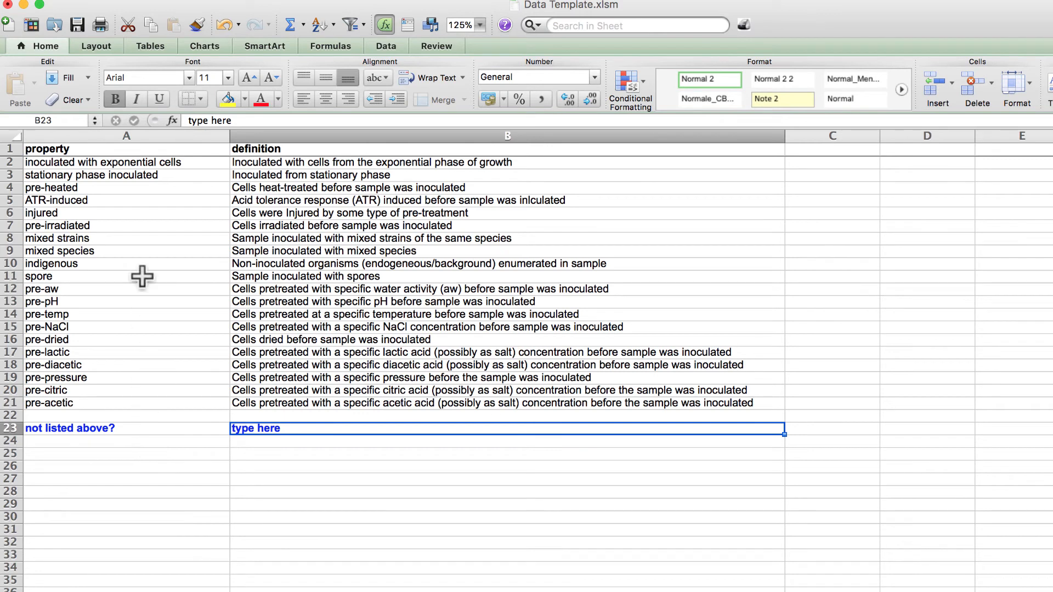
pyautogui.moveTo(85, 181)
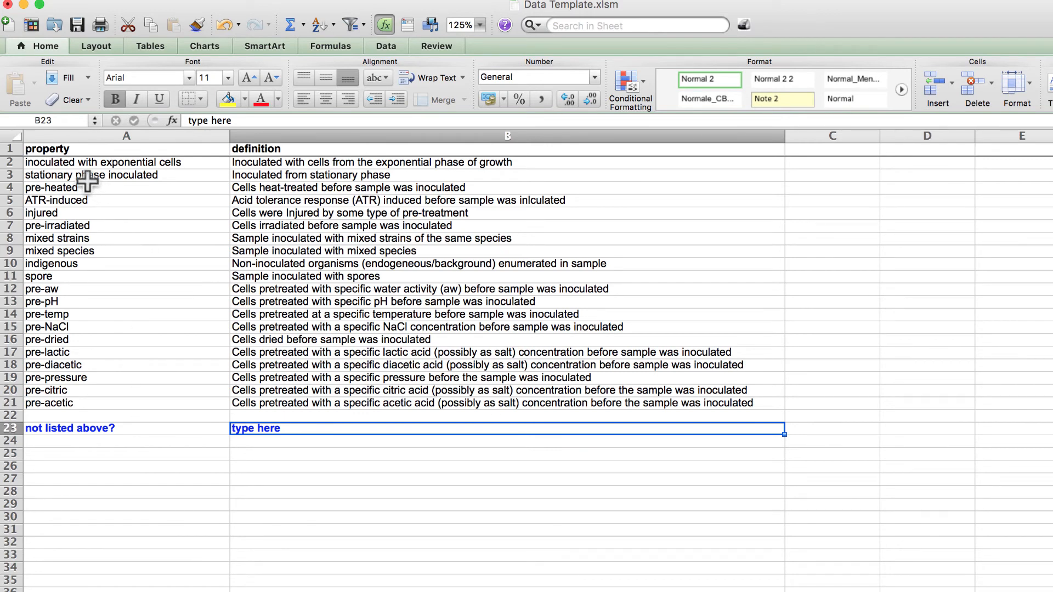
# Point out the stationary-phase-inoculated property and the 'type here' row for unlisted properties.
pyautogui.click(101, 162)
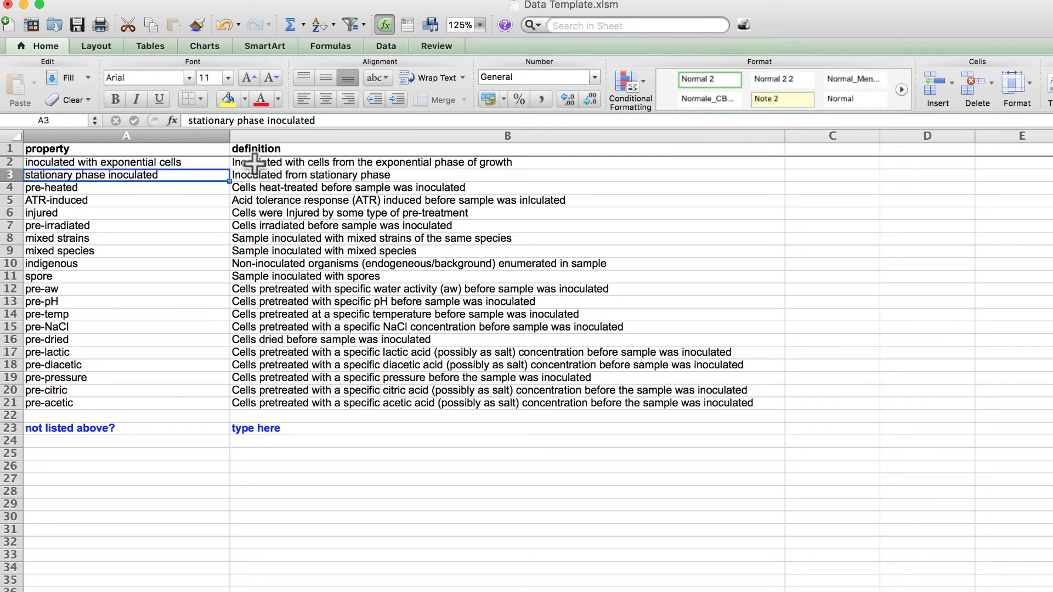
pyautogui.moveTo(91, 188)
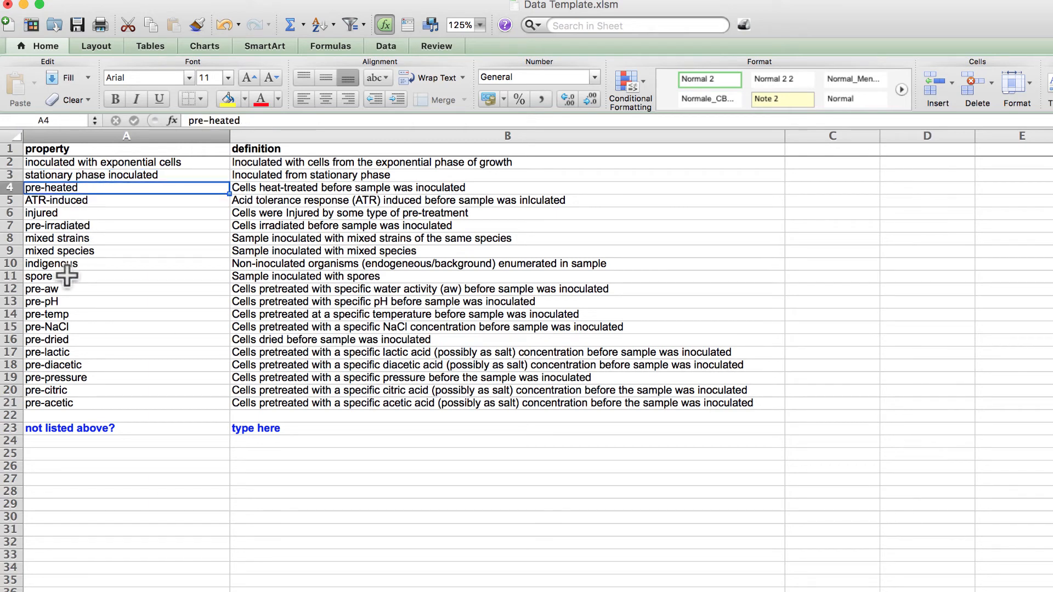
pyautogui.moveTo(64, 238)
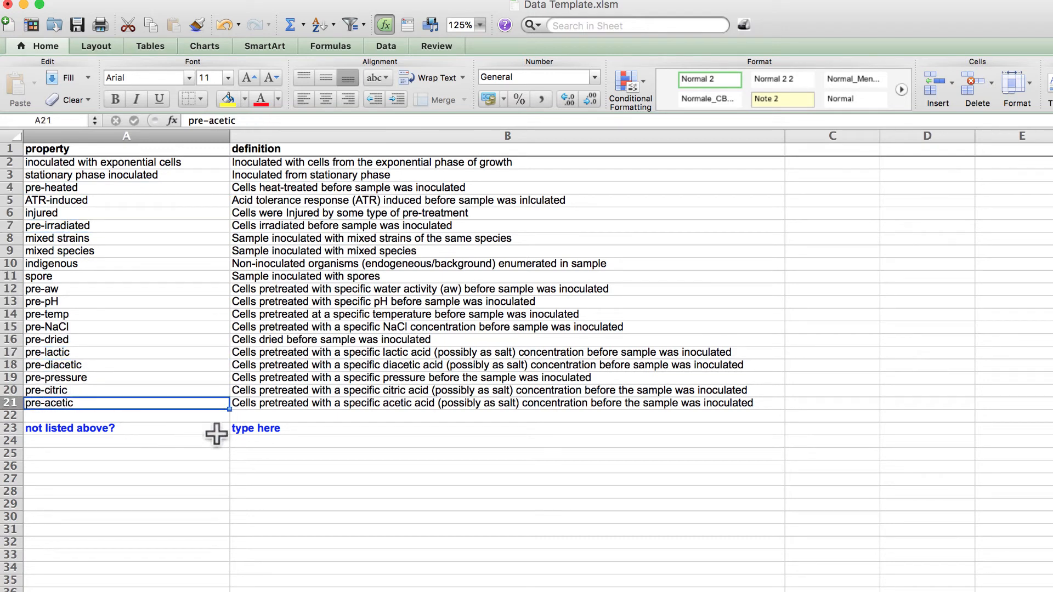
pyautogui.click(256, 429)
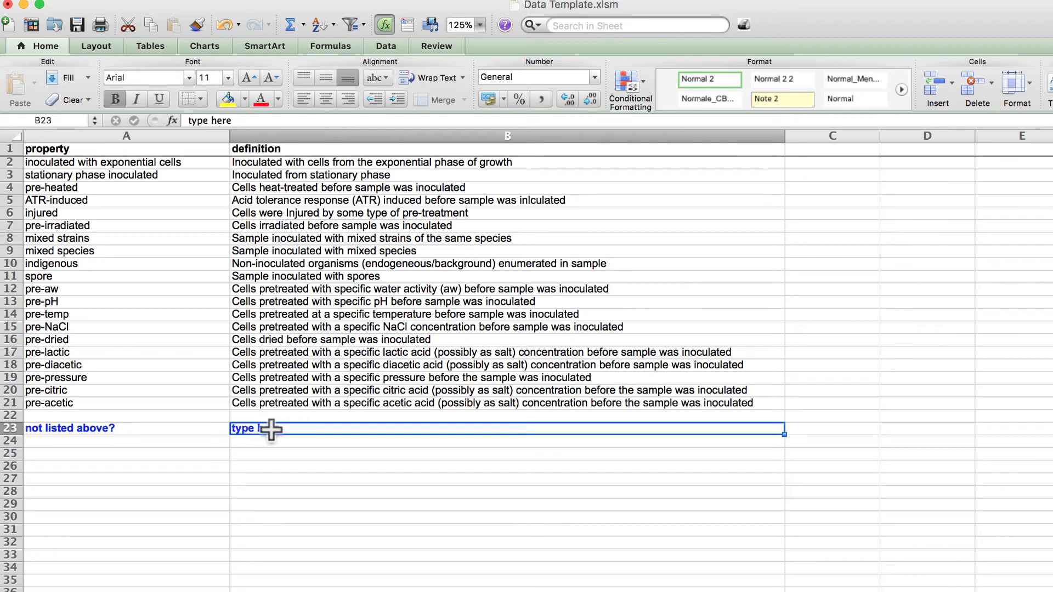
pyautogui.moveTo(276, 446)
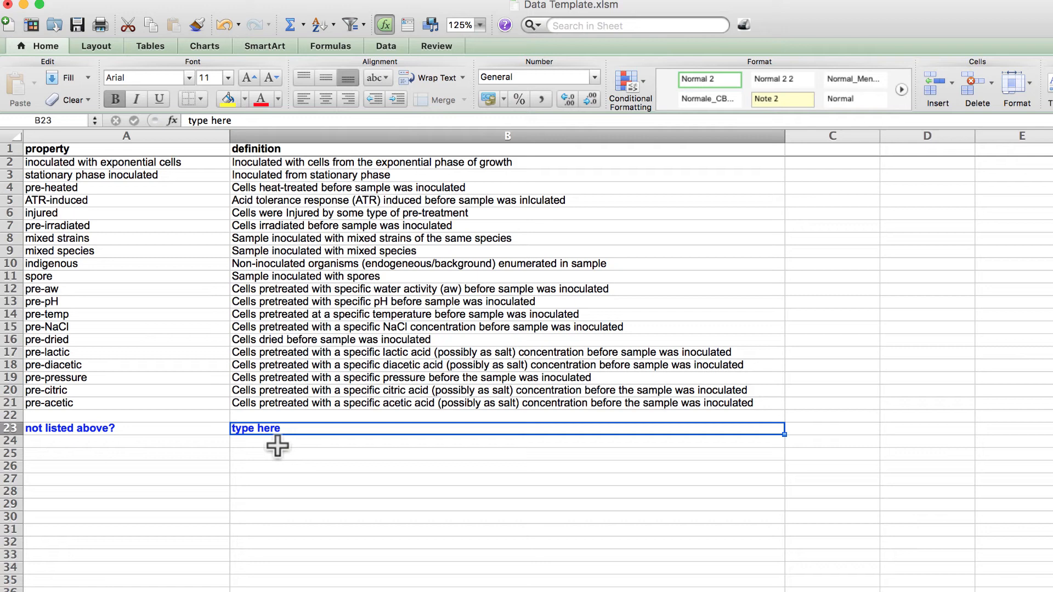
pyautogui.moveTo(259, 468)
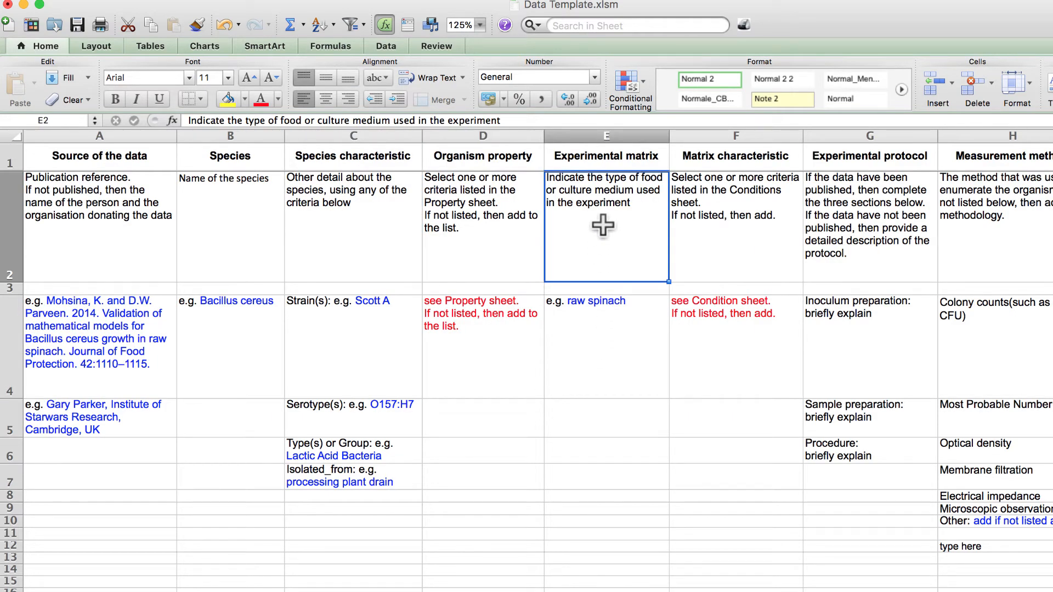
pyautogui.moveTo(635, 225)
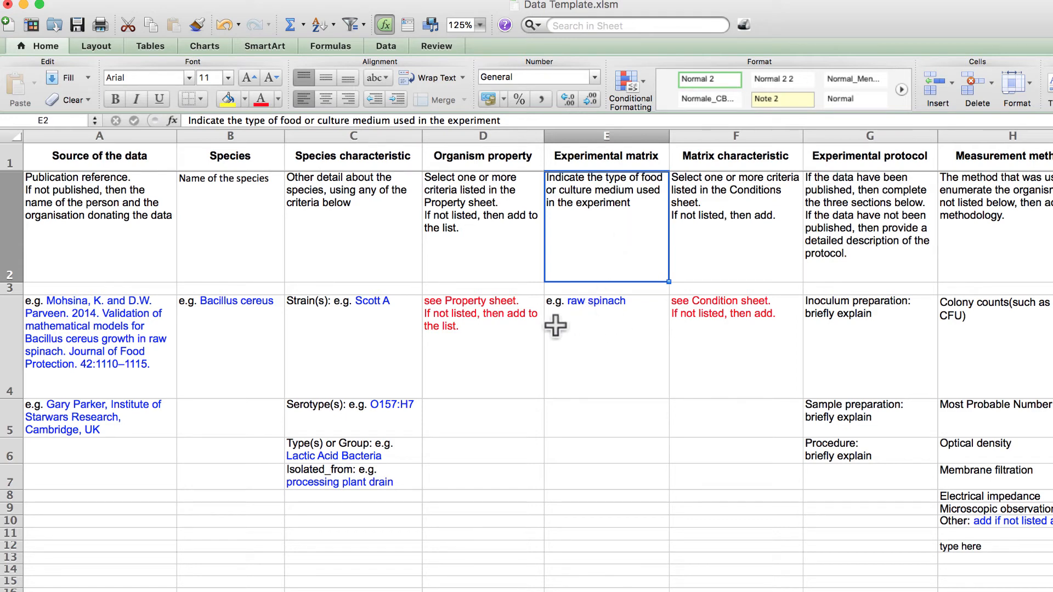
pyautogui.moveTo(623, 325)
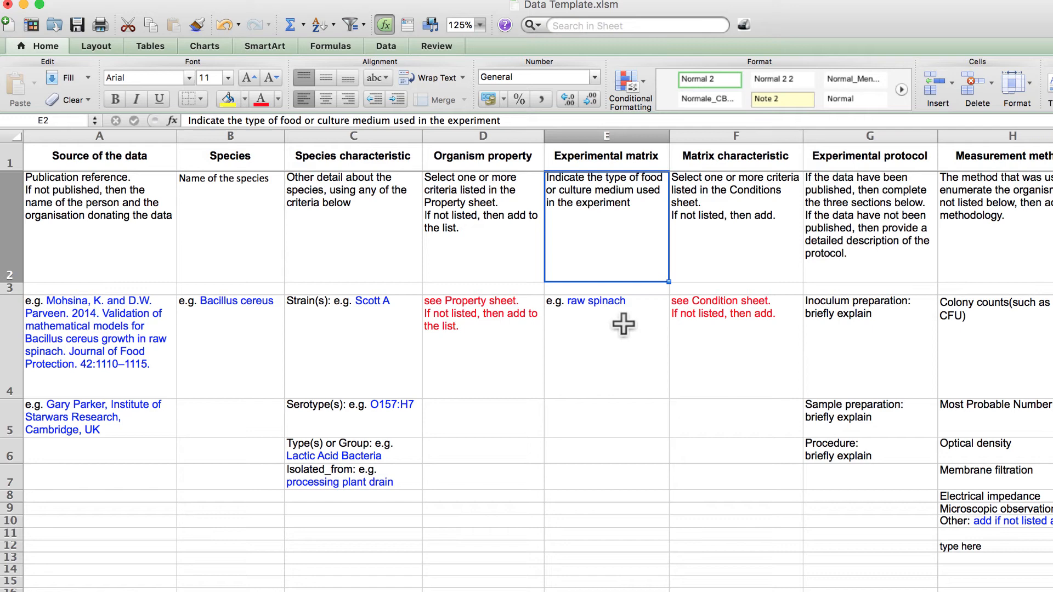
pyautogui.moveTo(632, 319)
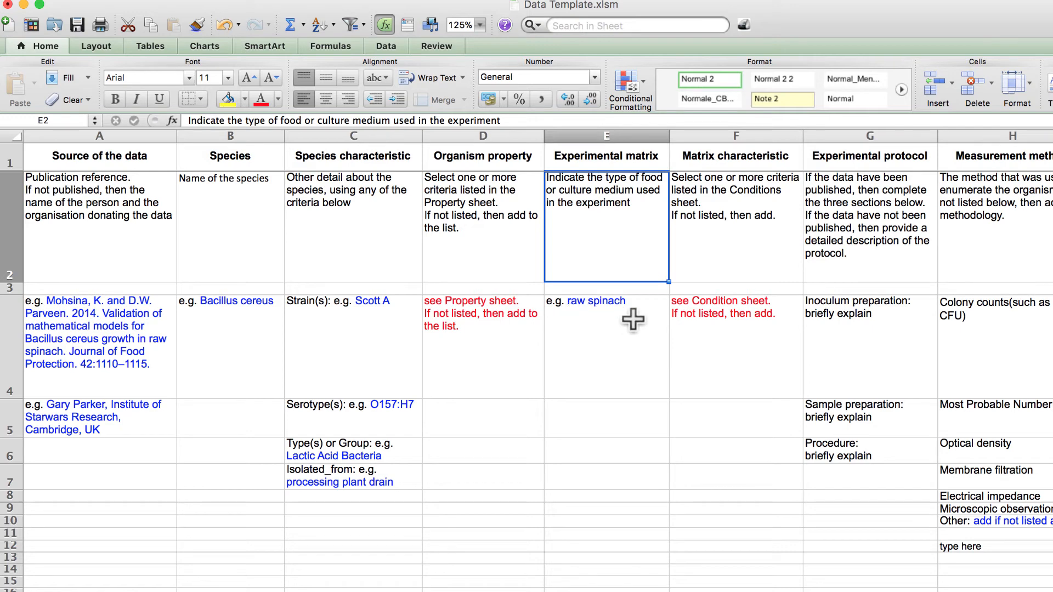
pyautogui.moveTo(628, 238)
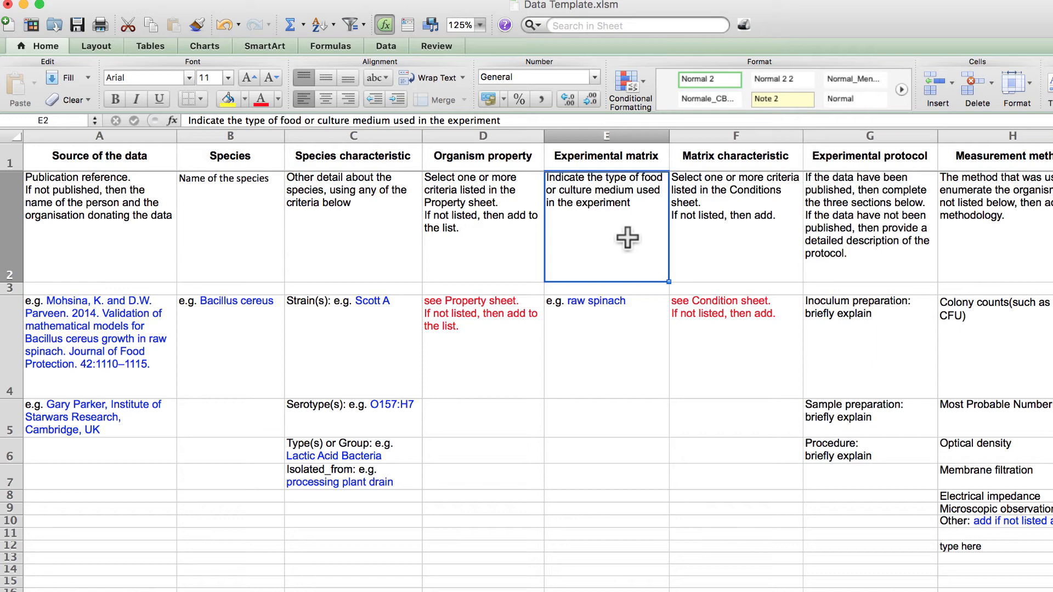
pyautogui.moveTo(737, 221)
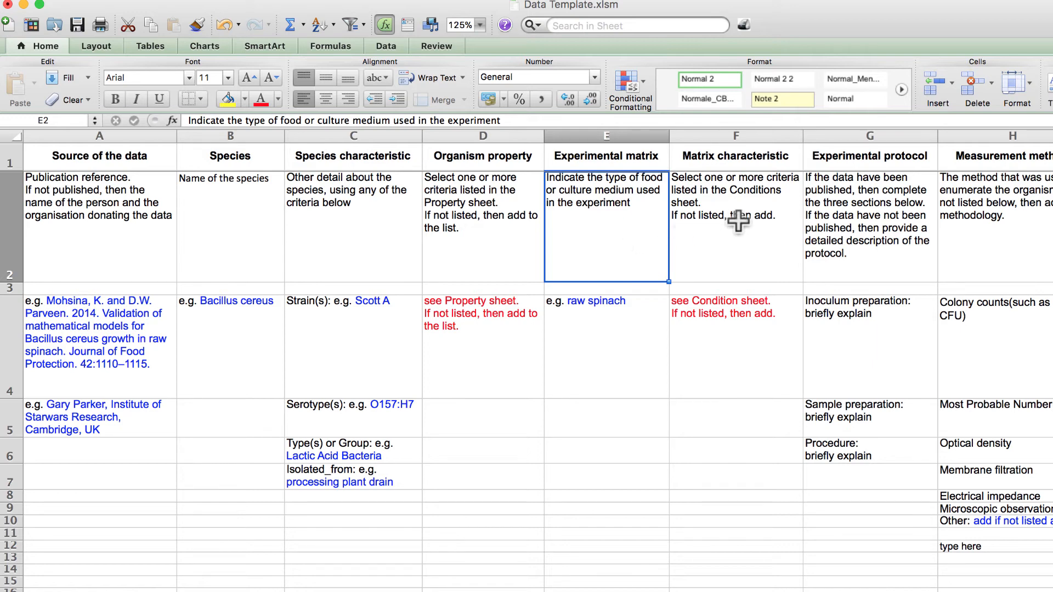
# Show the Matrix characteristic instructions in cell F2 referring to the Conditions sheet.
pyautogui.click(734, 226)
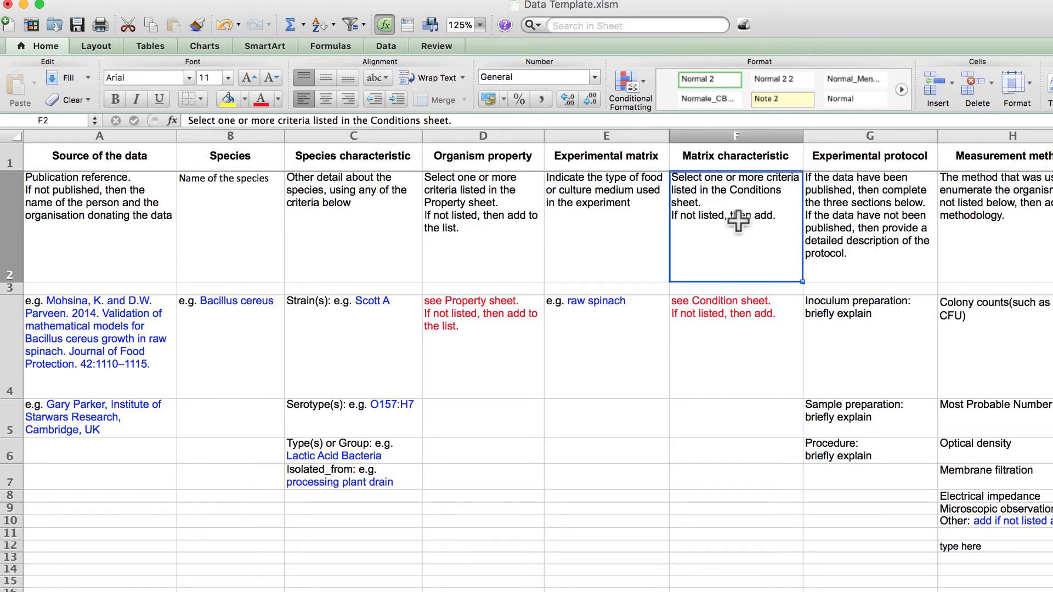
pyautogui.moveTo(711, 237)
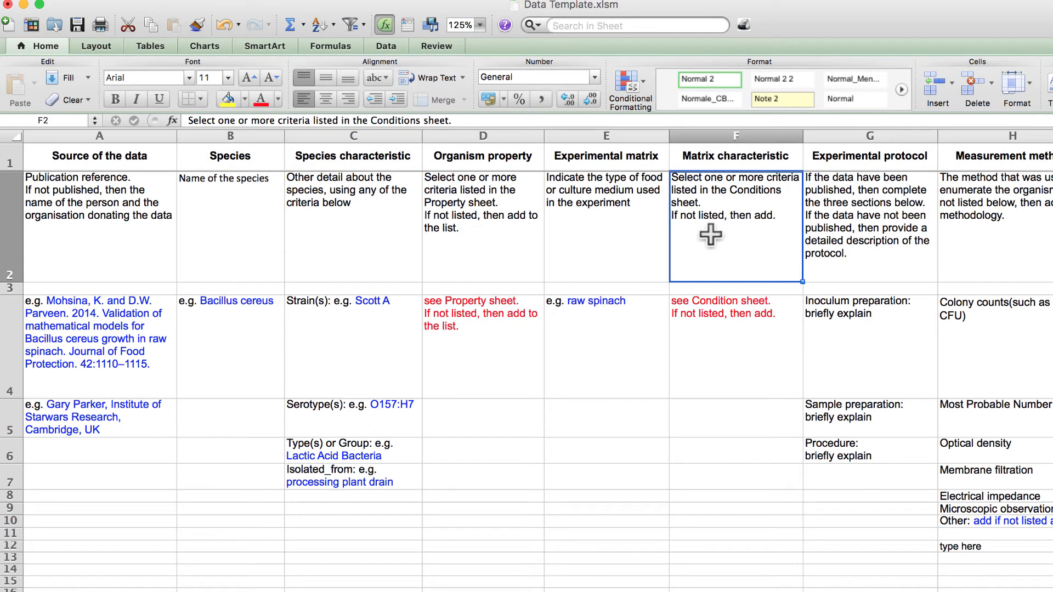
pyautogui.moveTo(267, 575)
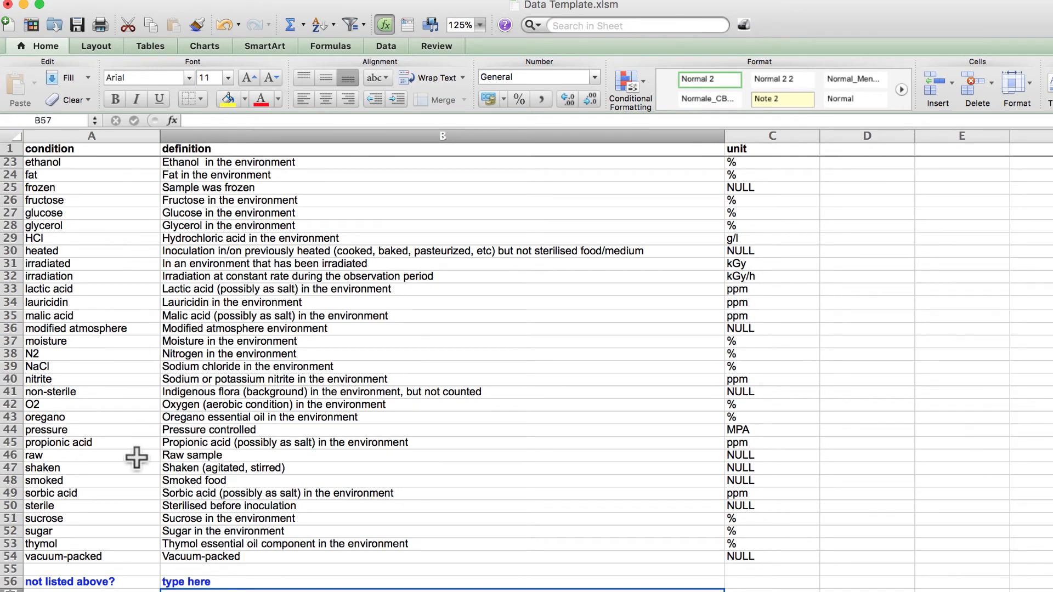
# Scroll the Conditions list from ethanol and frozen down to the unlisted-entry 'type here' row.
pyautogui.scroll(3)
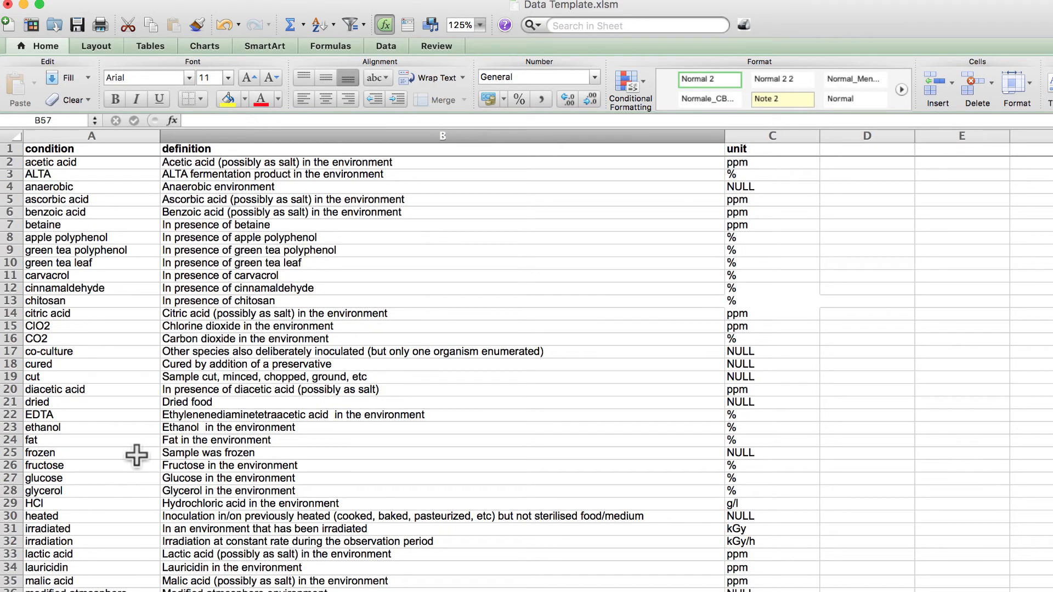
pyautogui.moveTo(118, 330)
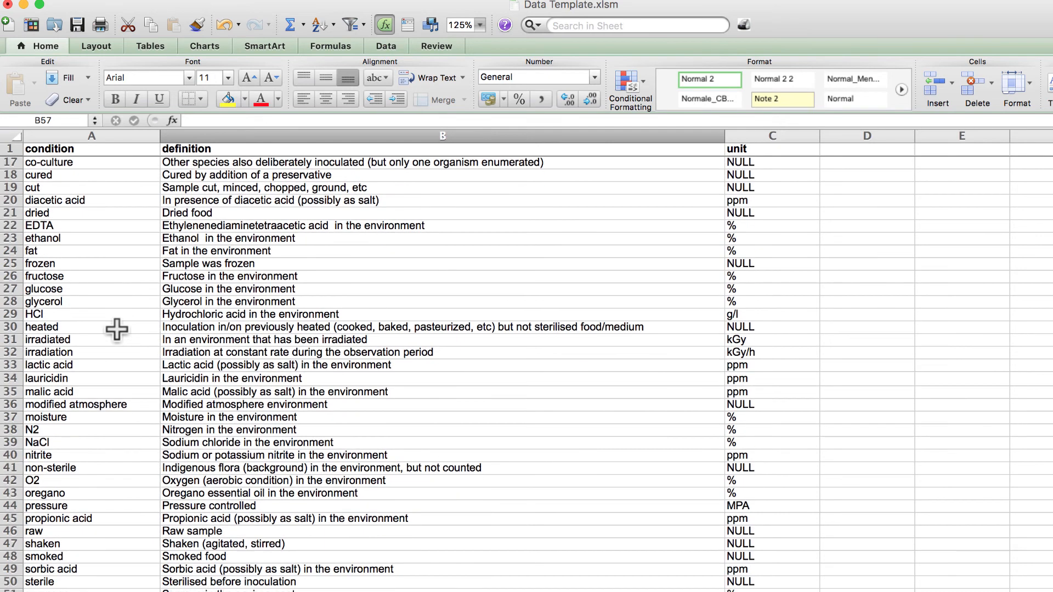
pyautogui.scroll(-3)
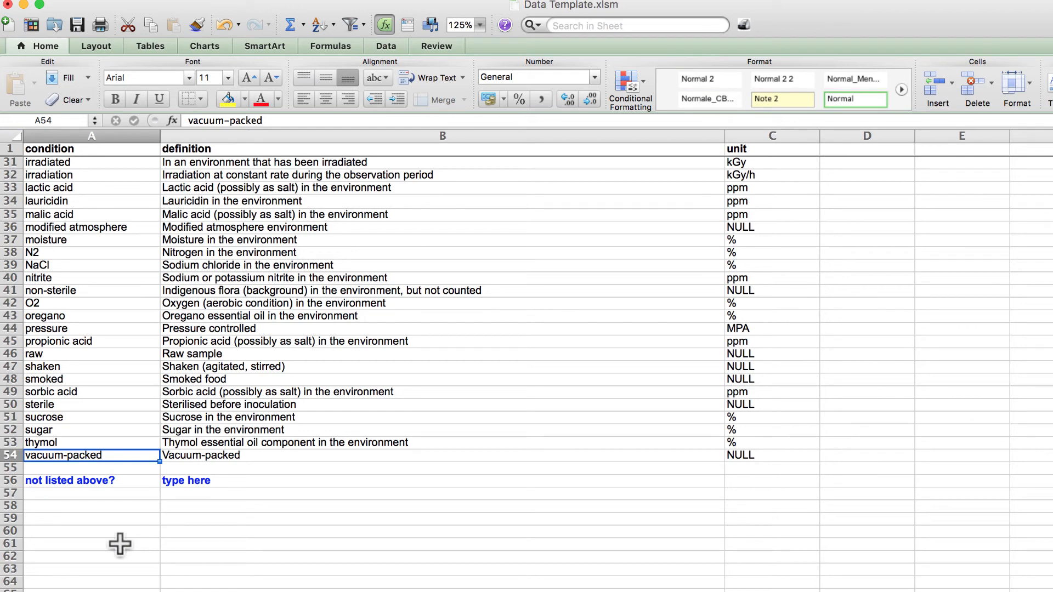
pyautogui.moveTo(201, 480)
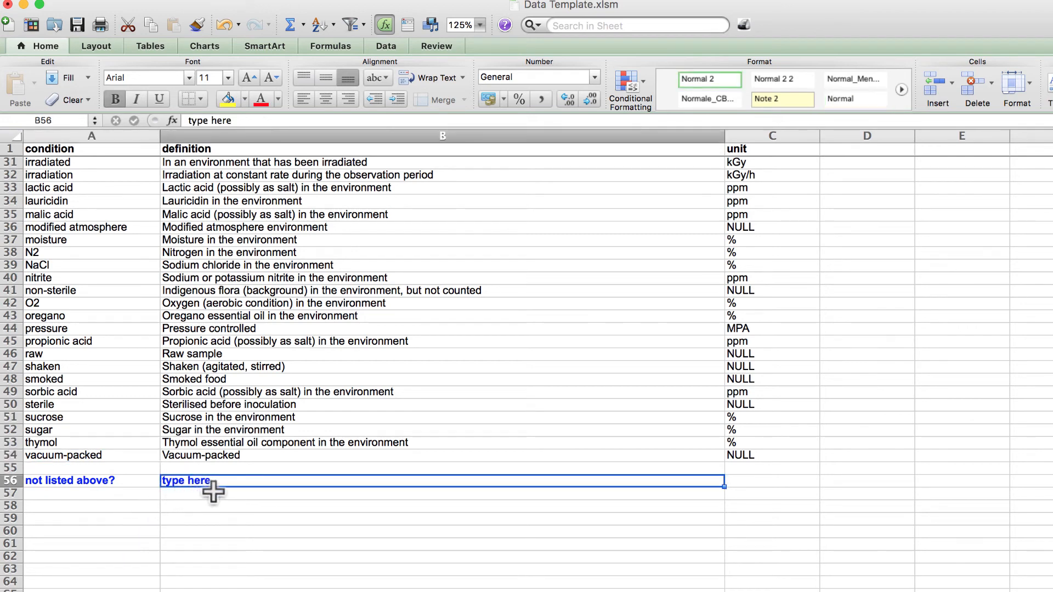
pyautogui.moveTo(200, 496)
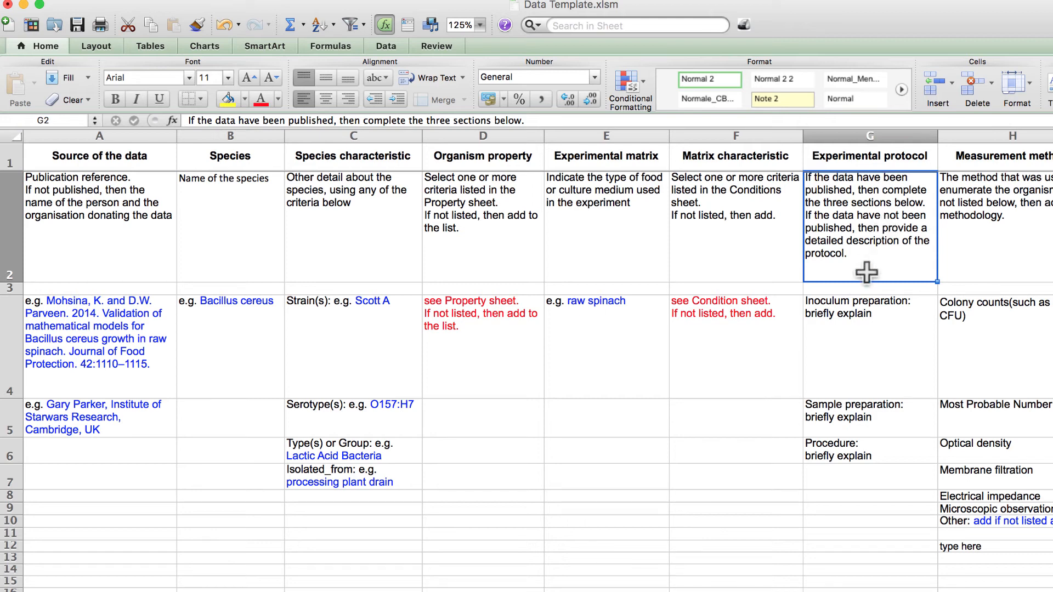
pyautogui.moveTo(860, 531)
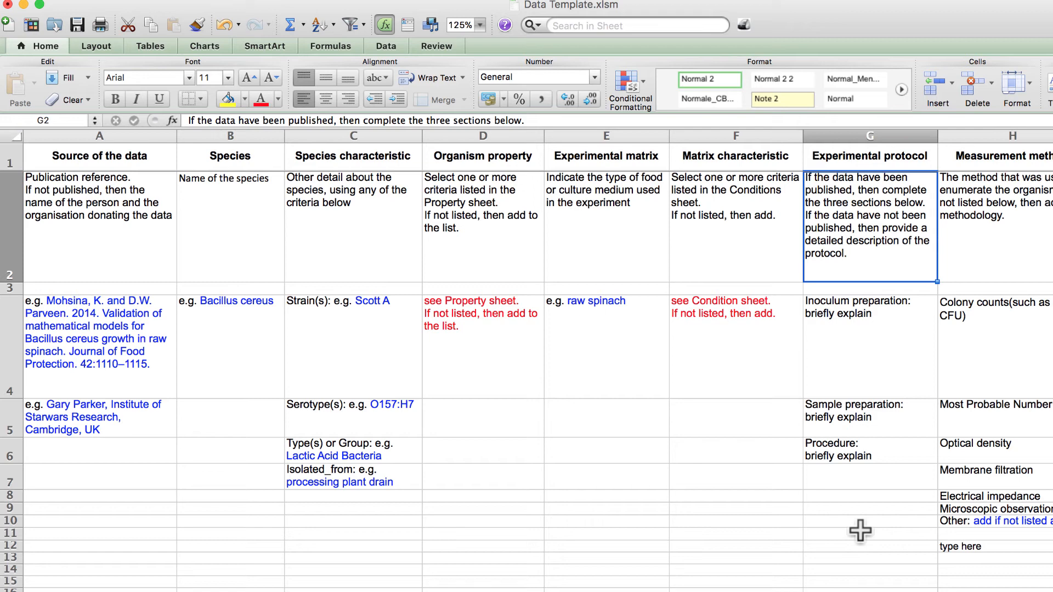
pyautogui.click(869, 336)
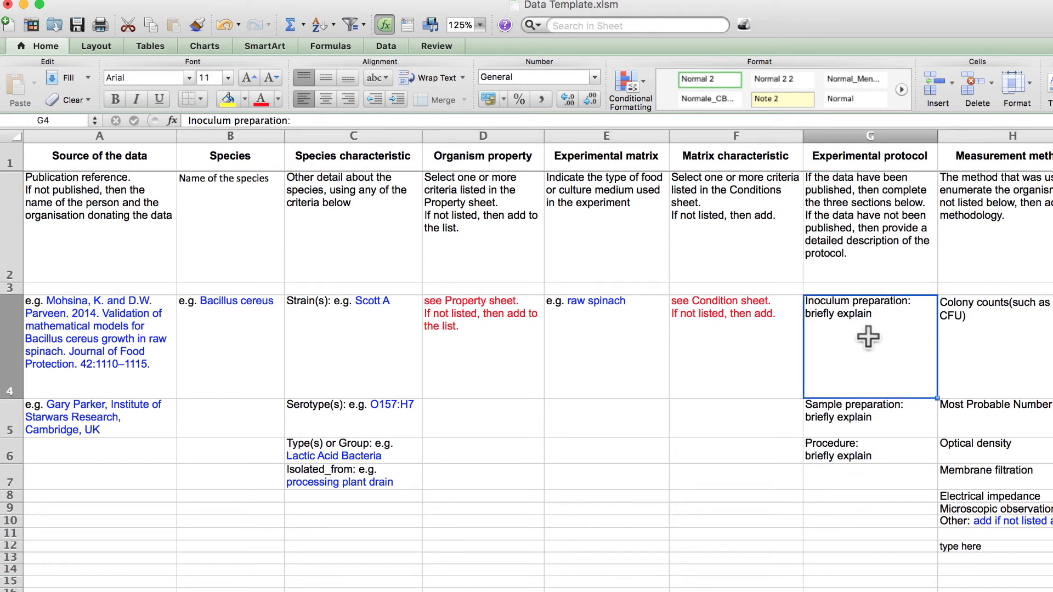
pyautogui.moveTo(851, 547)
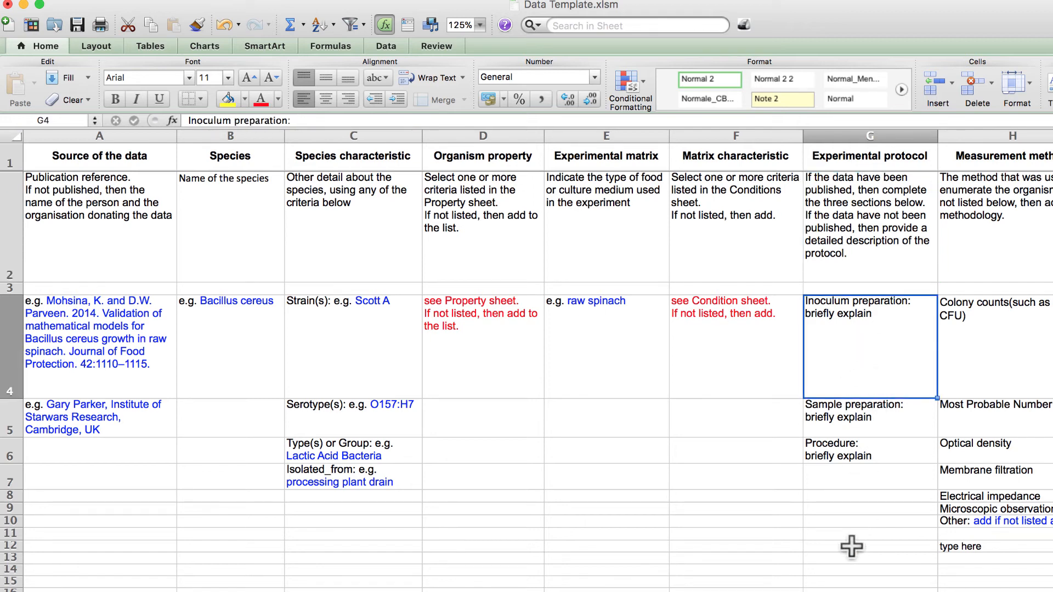
pyautogui.click(870, 417)
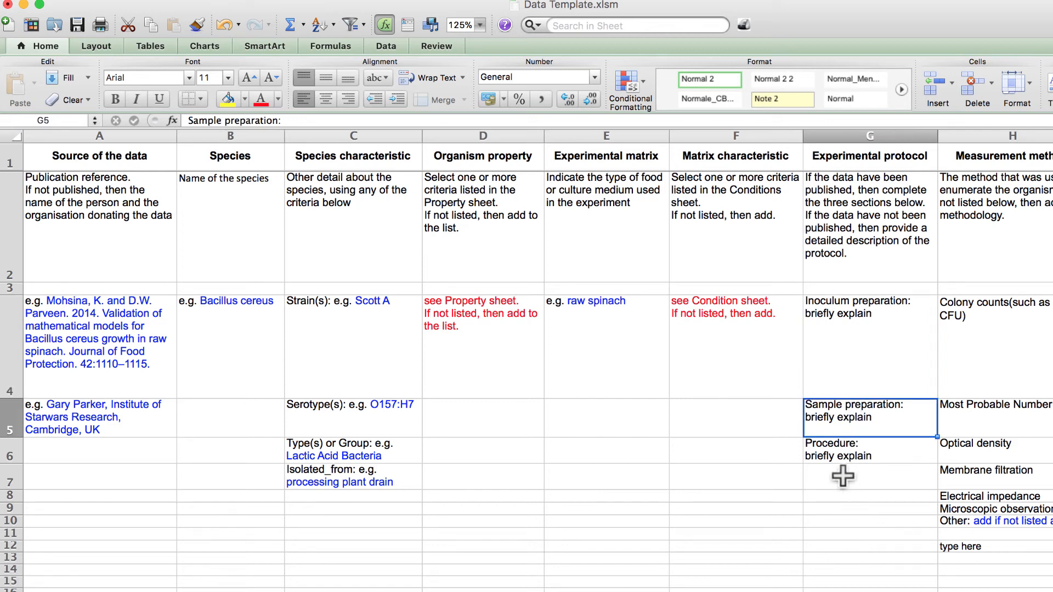
pyautogui.click(870, 450)
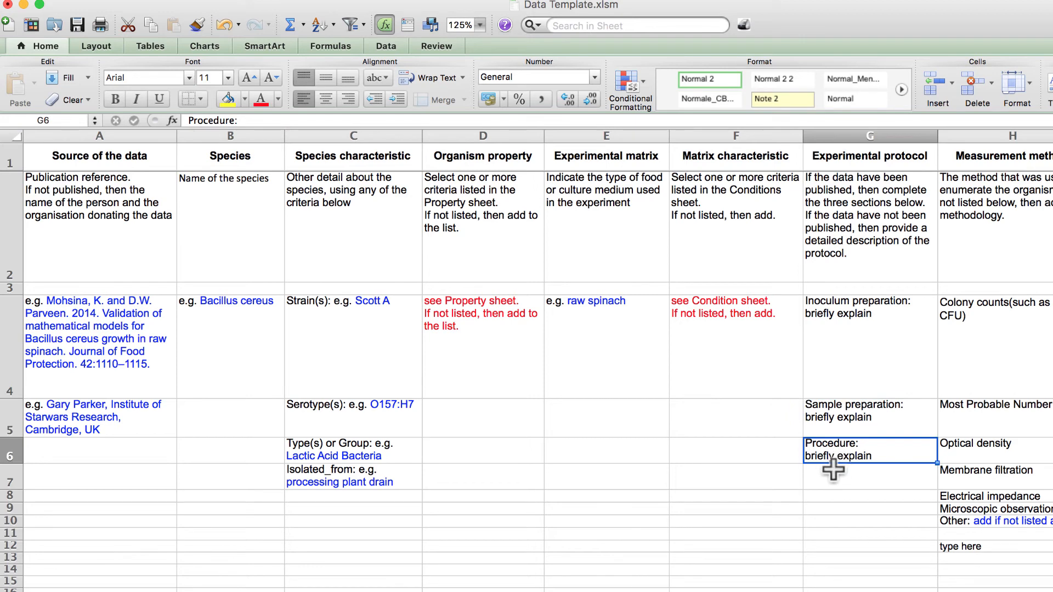
pyautogui.moveTo(833, 470)
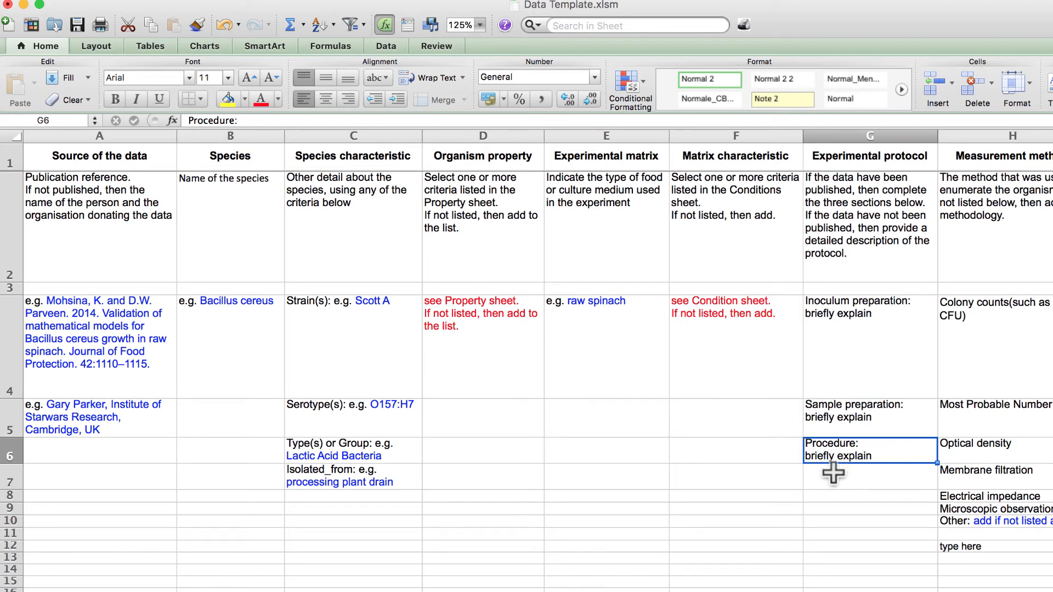
pyautogui.hscroll(3)
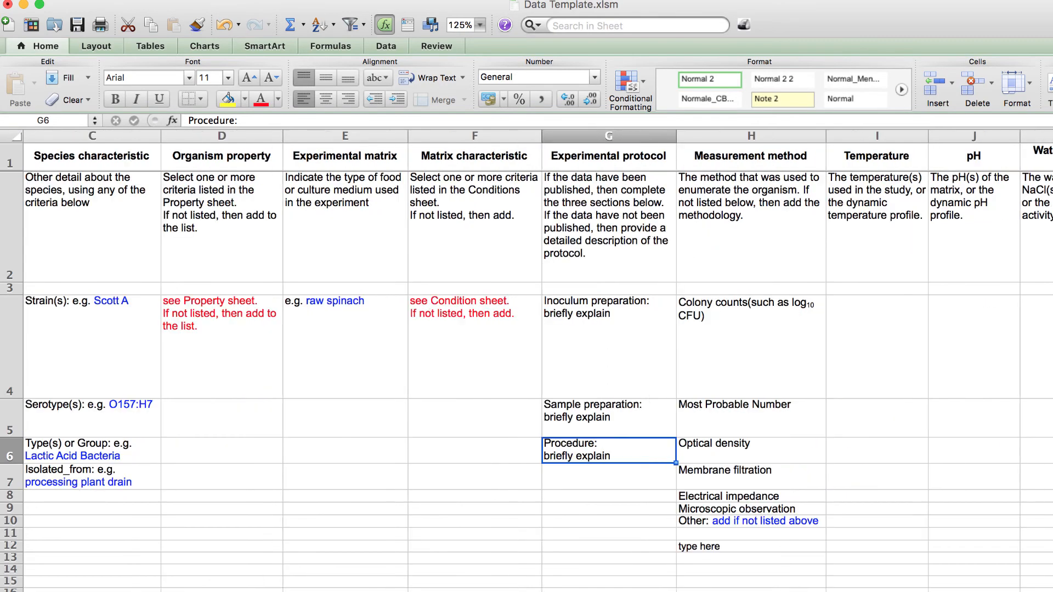
pyautogui.hscroll(3)
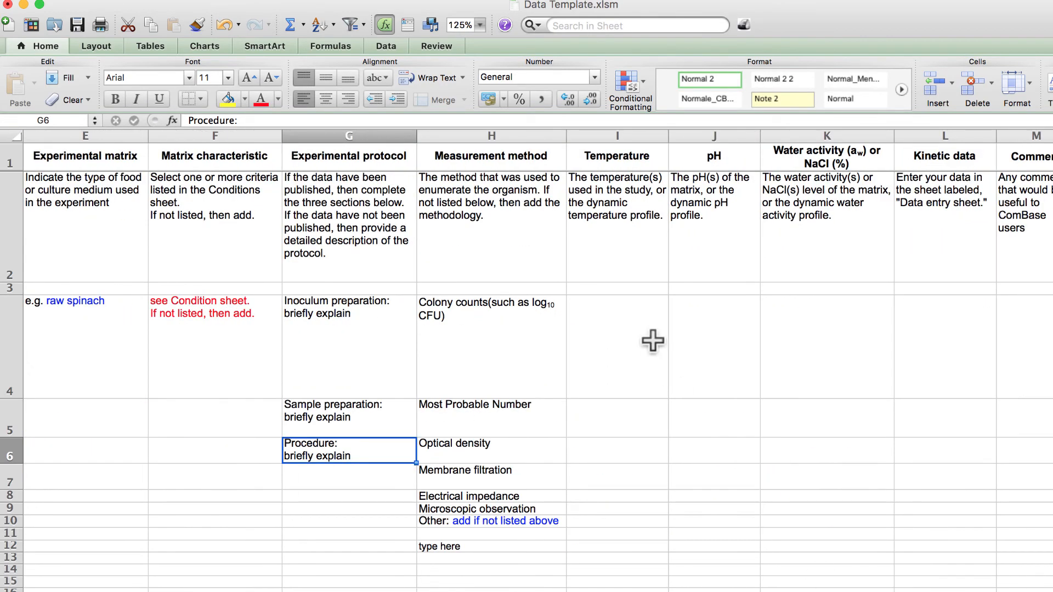
pyautogui.click(490, 202)
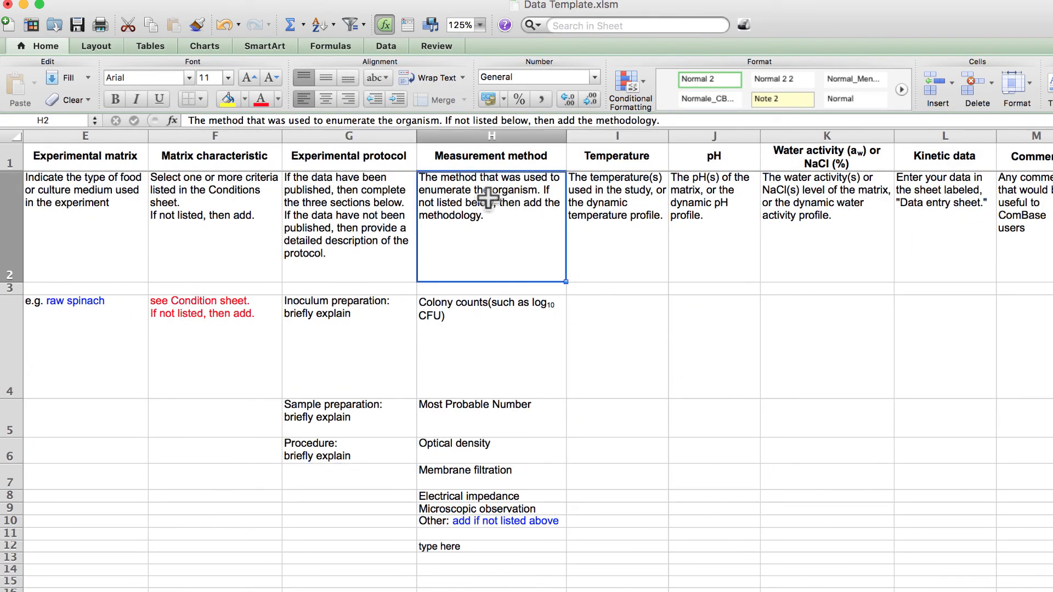
pyautogui.moveTo(481, 250)
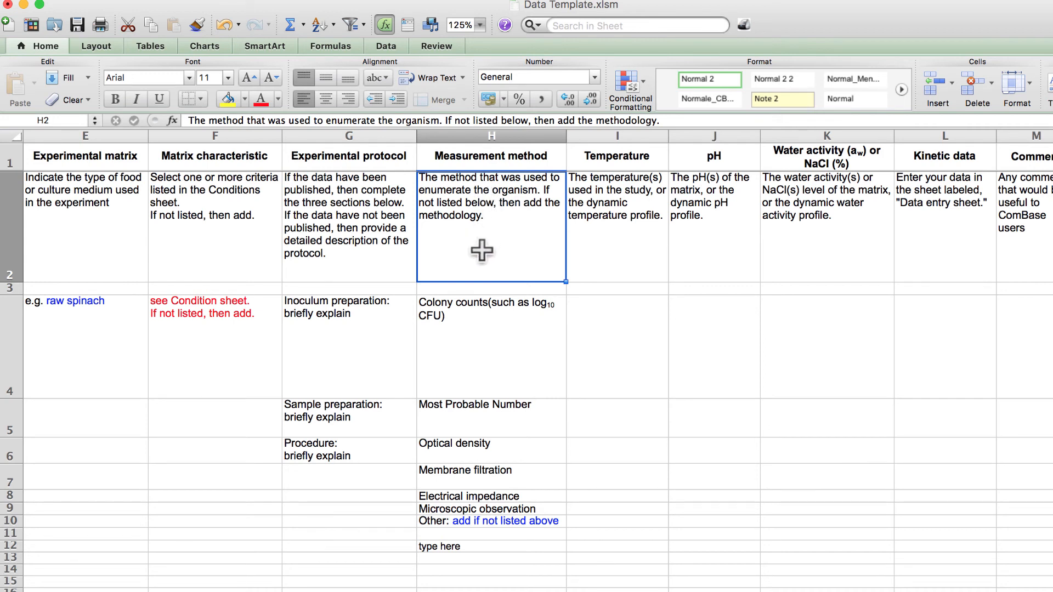
pyautogui.moveTo(463, 326)
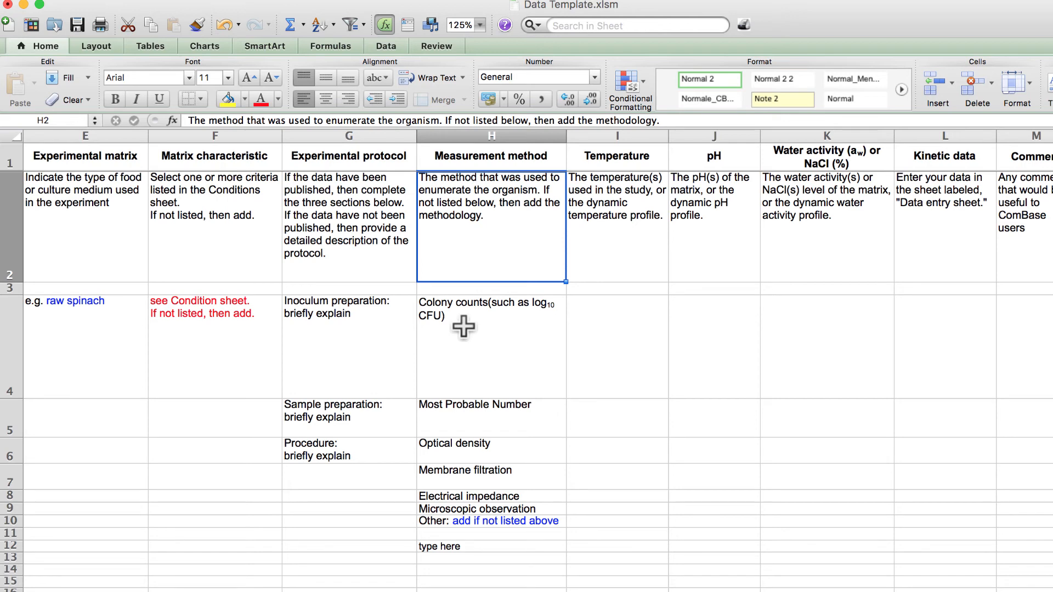
pyautogui.click(492, 346)
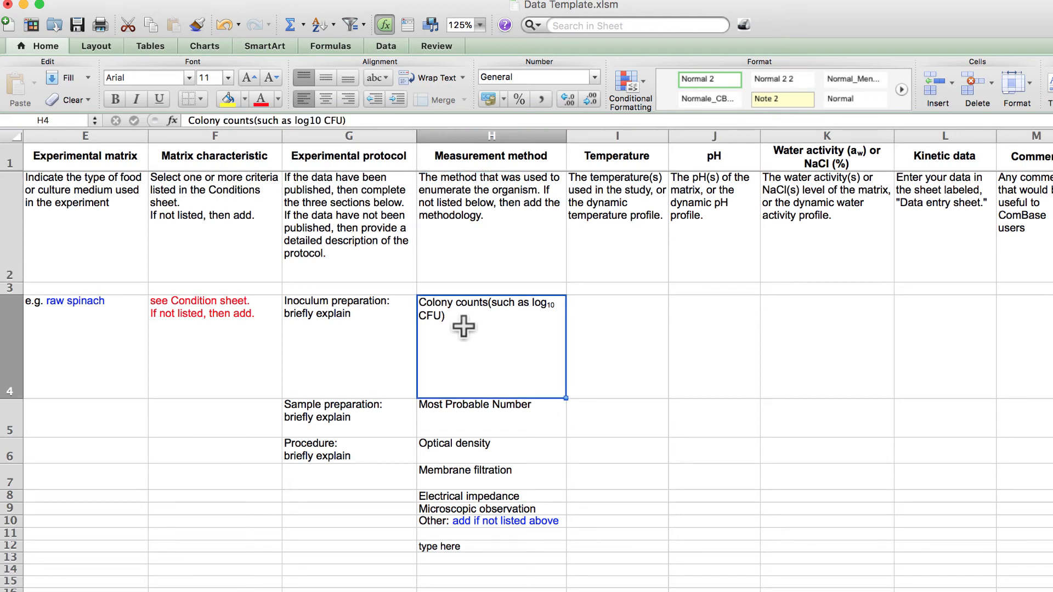
pyautogui.moveTo(452, 443)
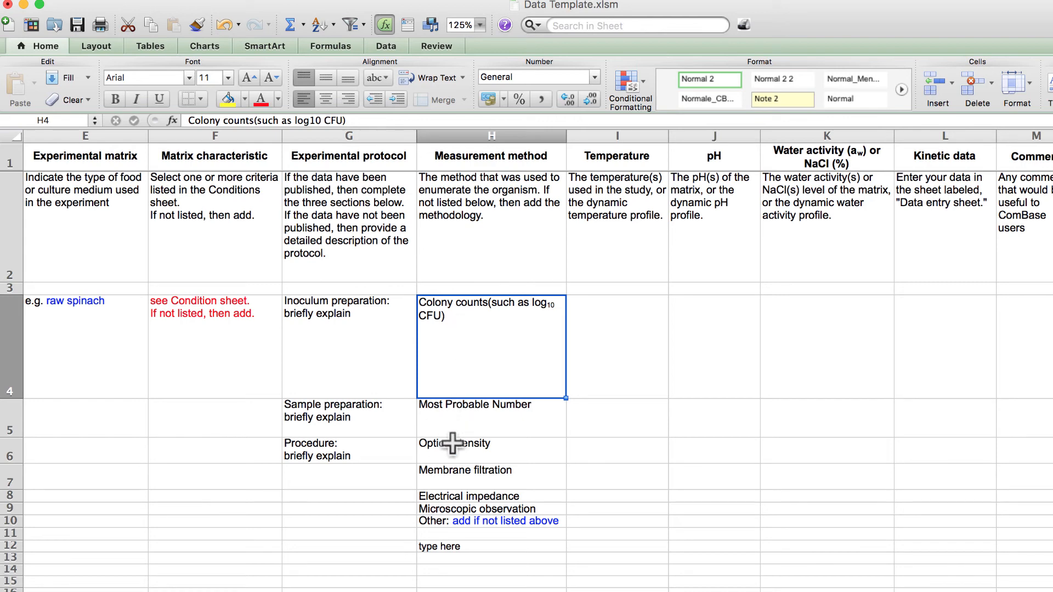
pyautogui.click(454, 443)
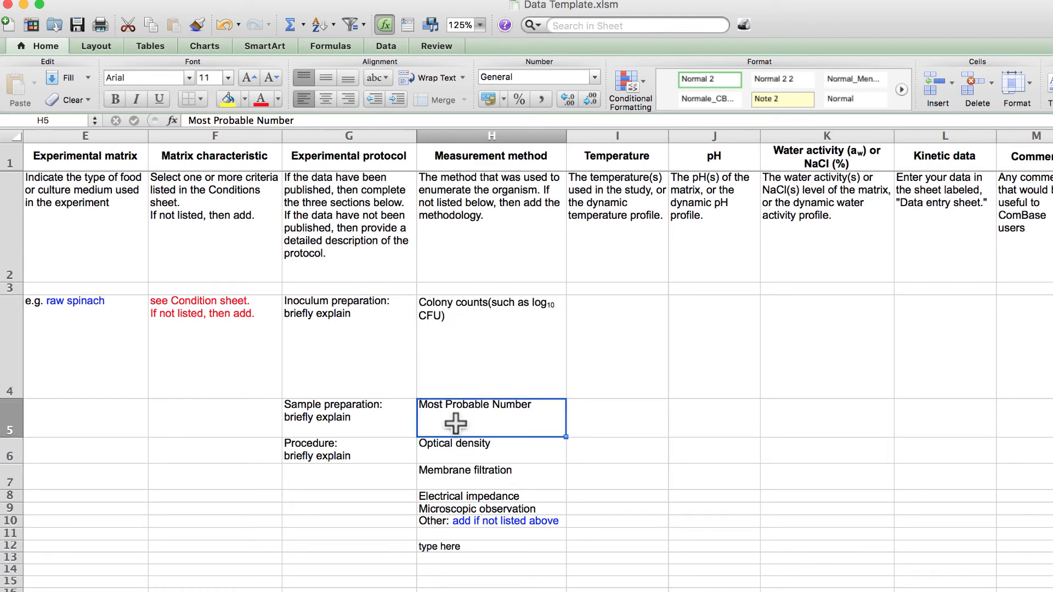
pyautogui.click(473, 470)
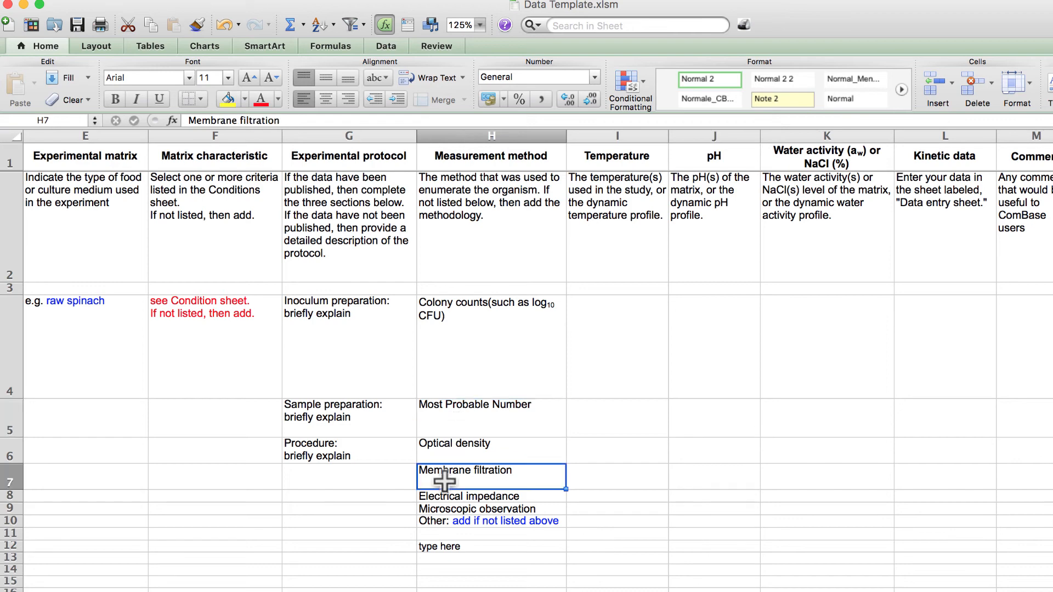
pyautogui.moveTo(437, 508)
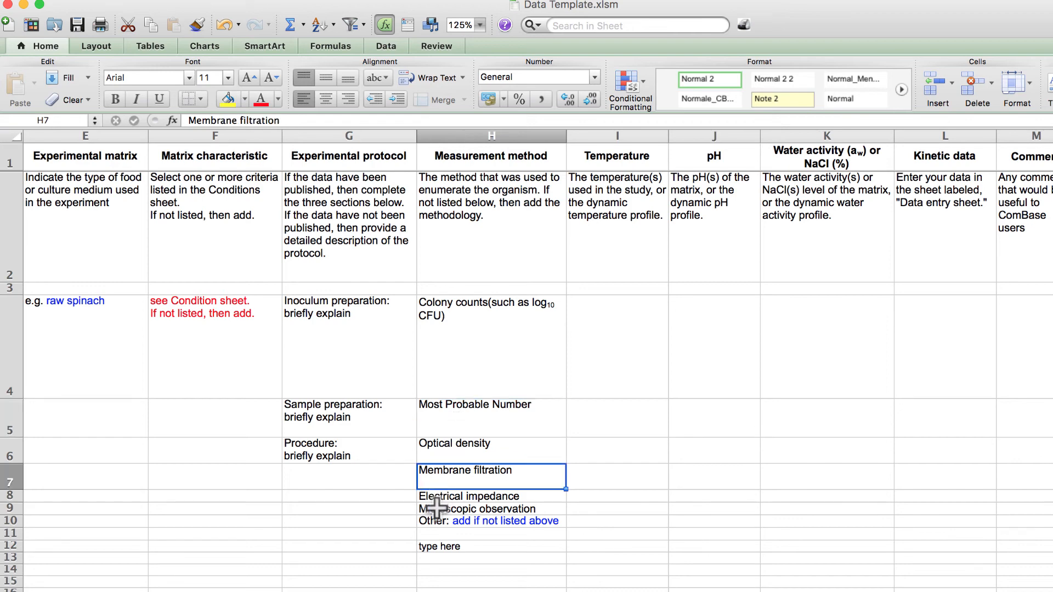
pyautogui.click(483, 509)
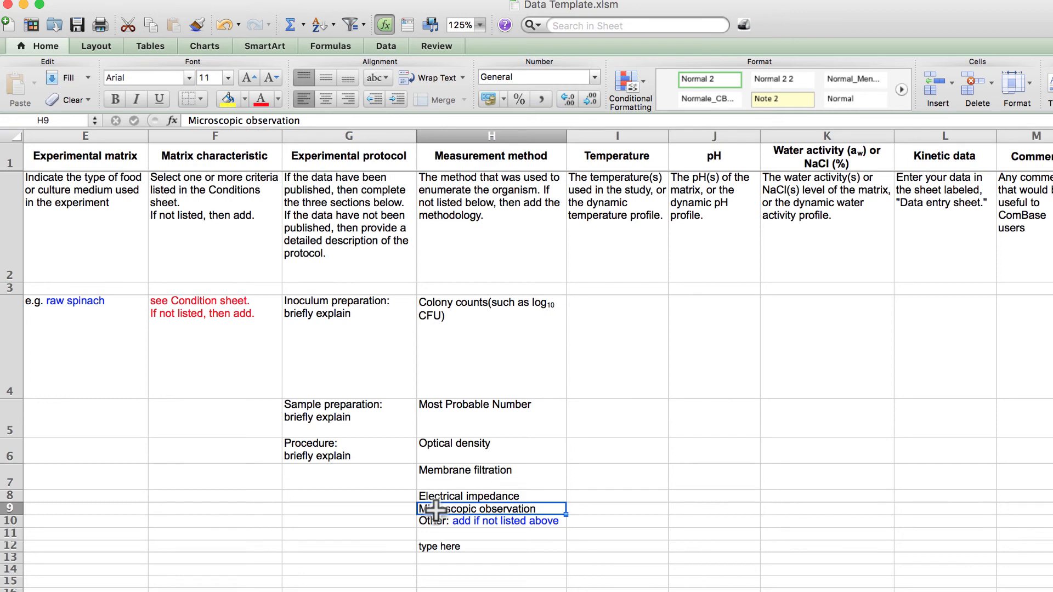
pyautogui.click(469, 496)
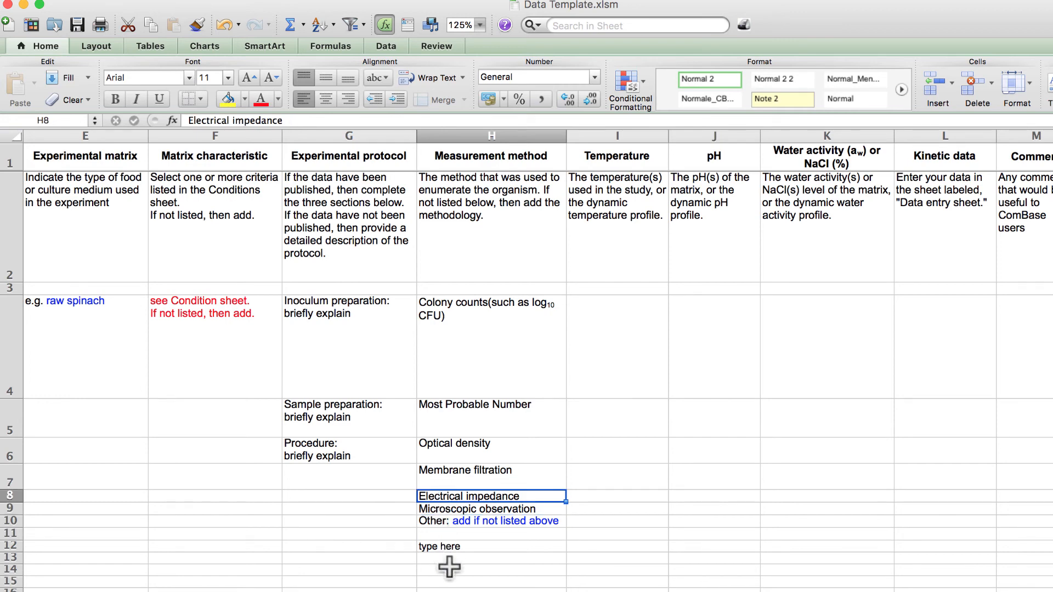
pyautogui.click(491, 519)
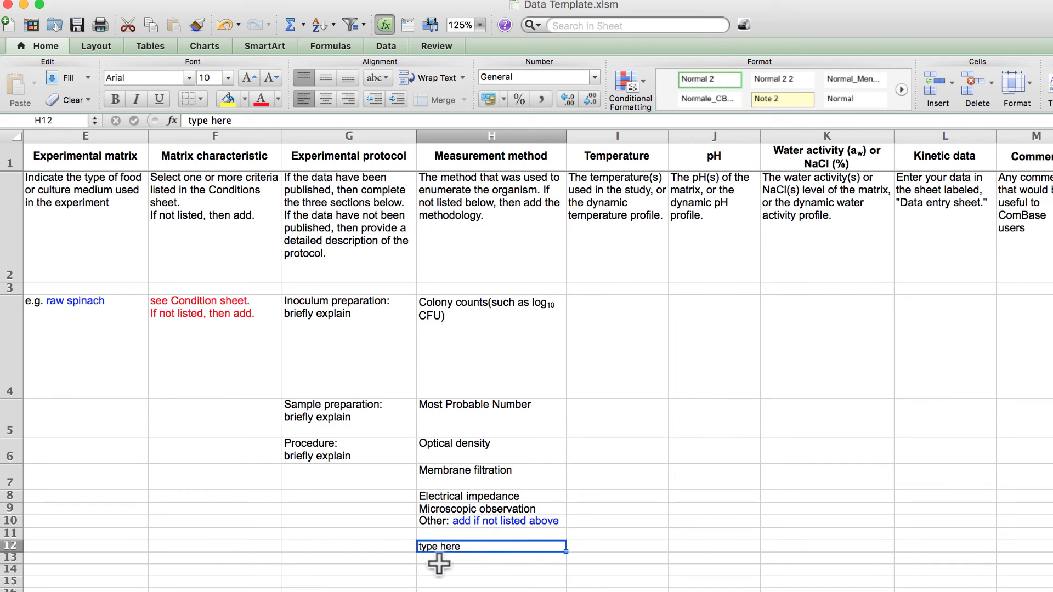
pyautogui.moveTo(558, 282)
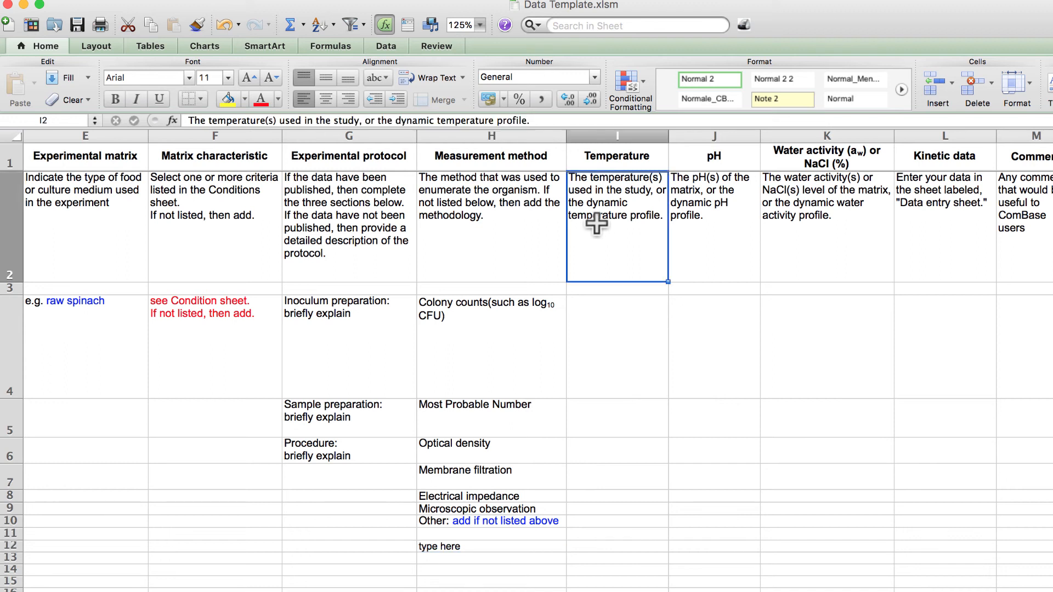
pyautogui.moveTo(606, 245)
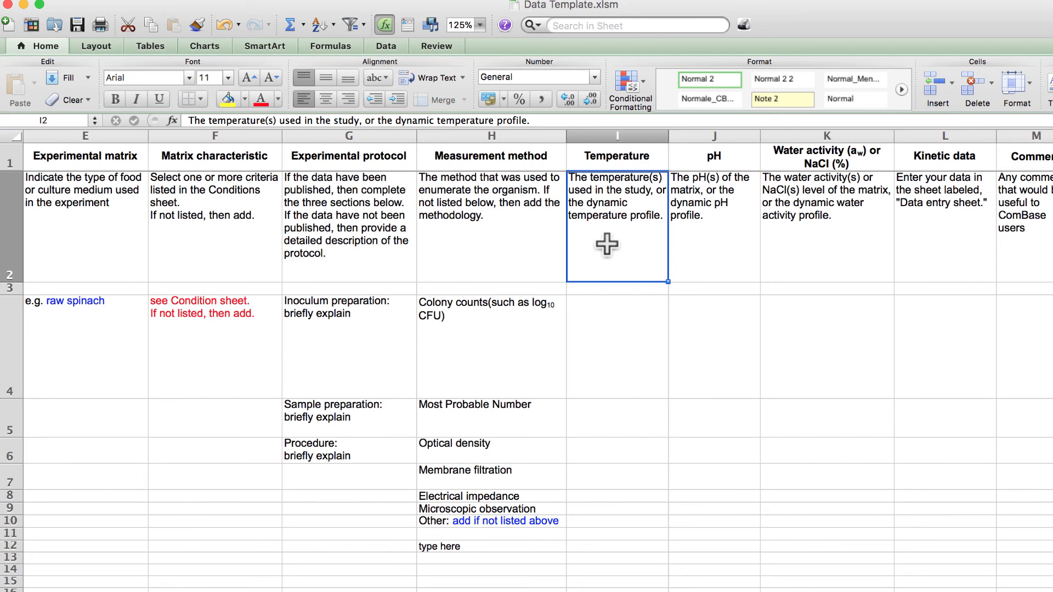
pyautogui.moveTo(630, 203)
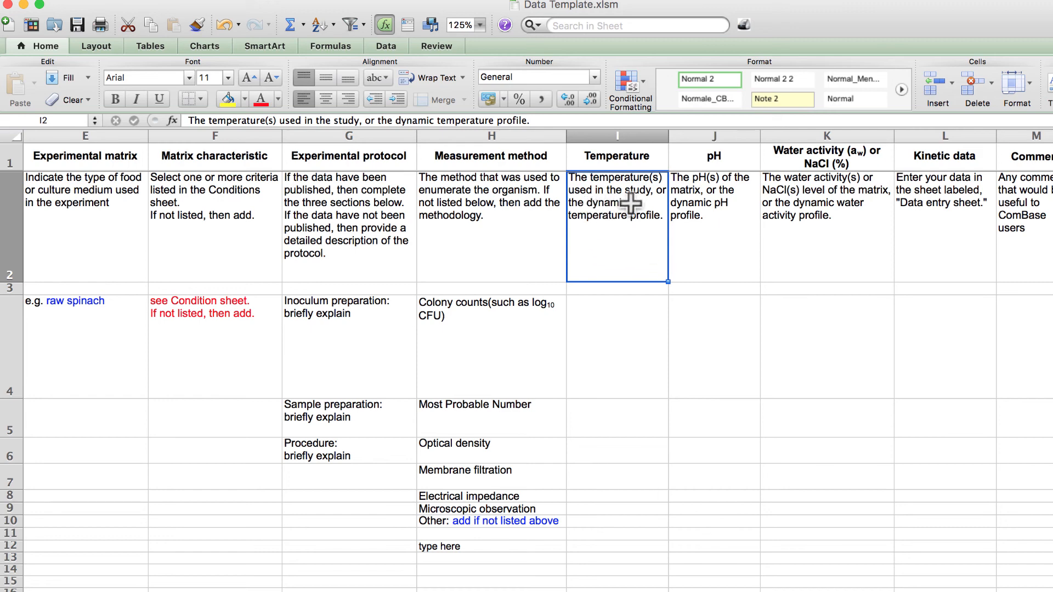
pyautogui.moveTo(660, 232)
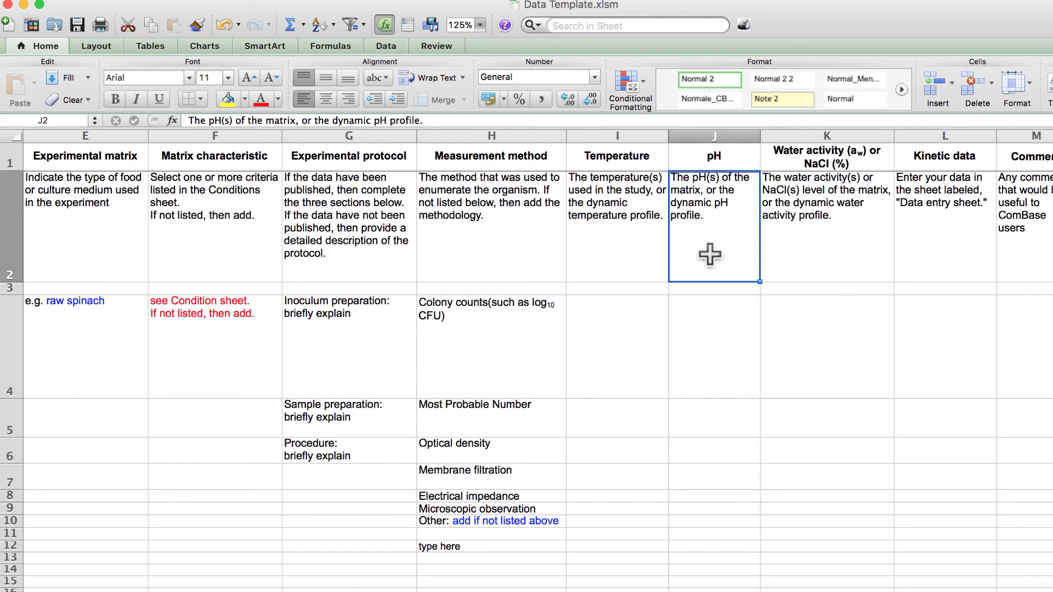
pyautogui.moveTo(840, 244)
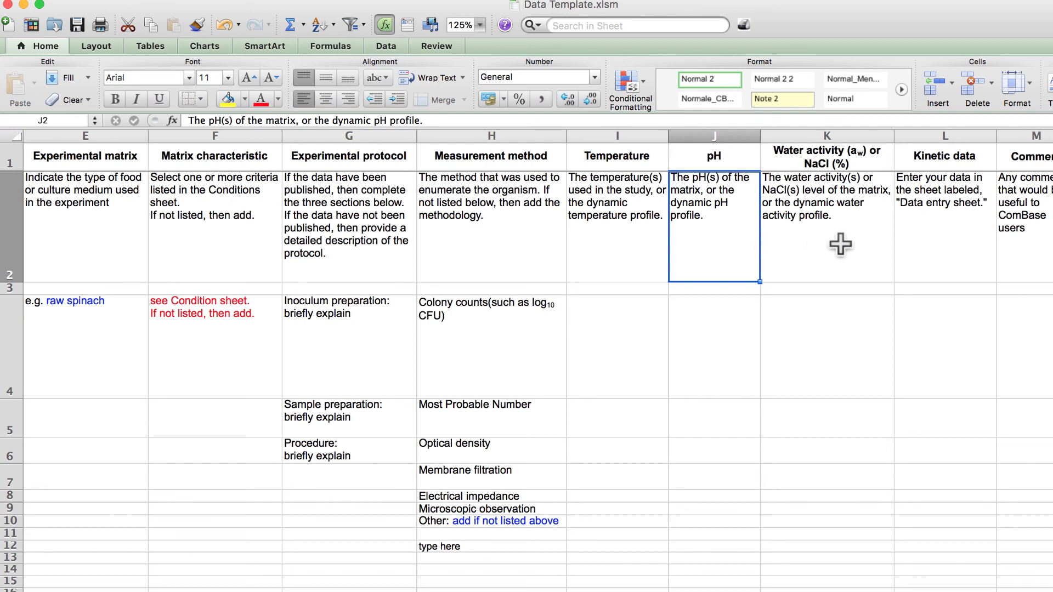
pyautogui.click(827, 229)
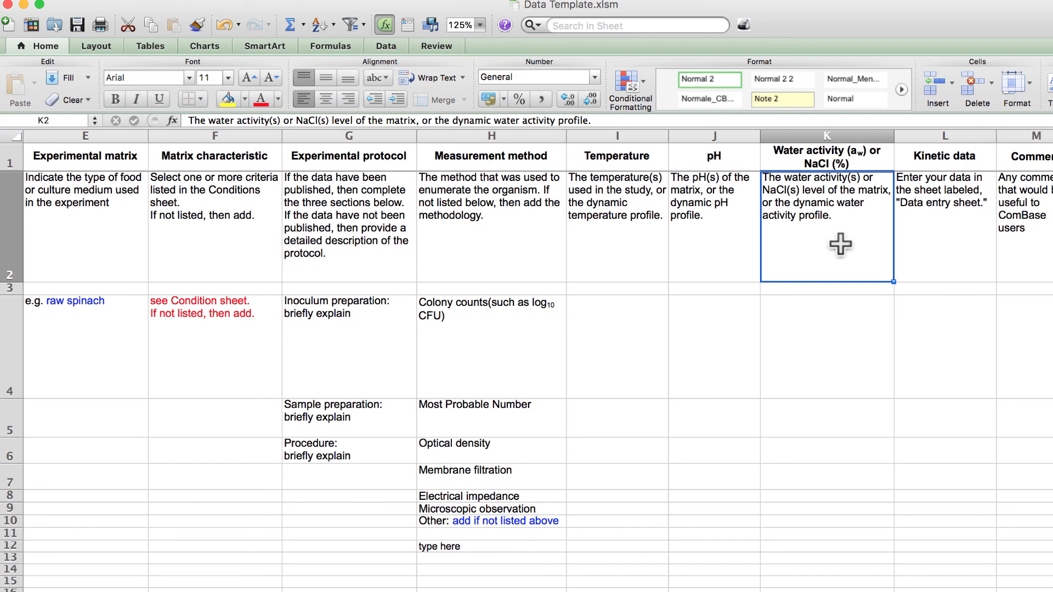